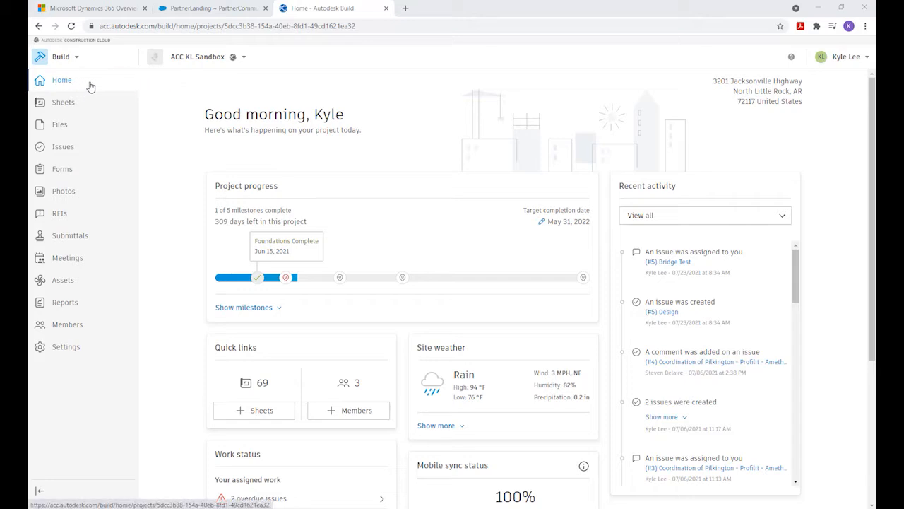
mouse_move(85, 94)
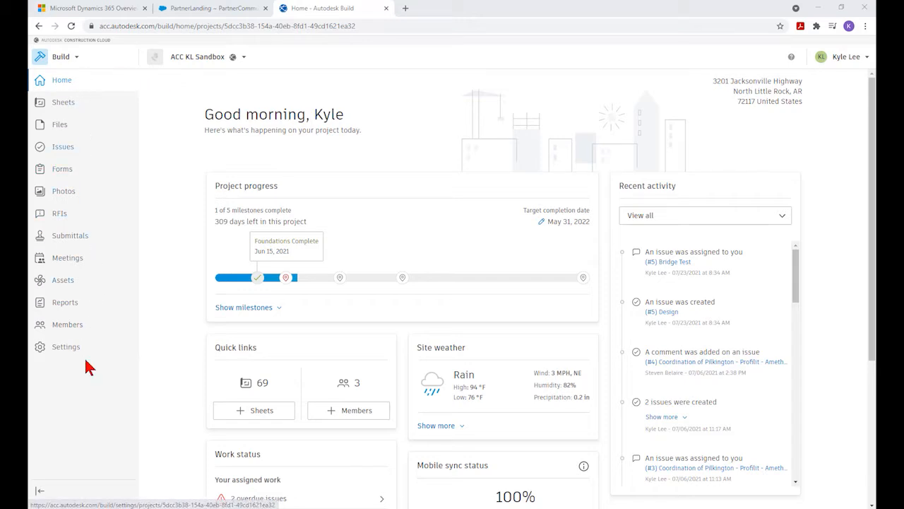
mouse_move(119, 168)
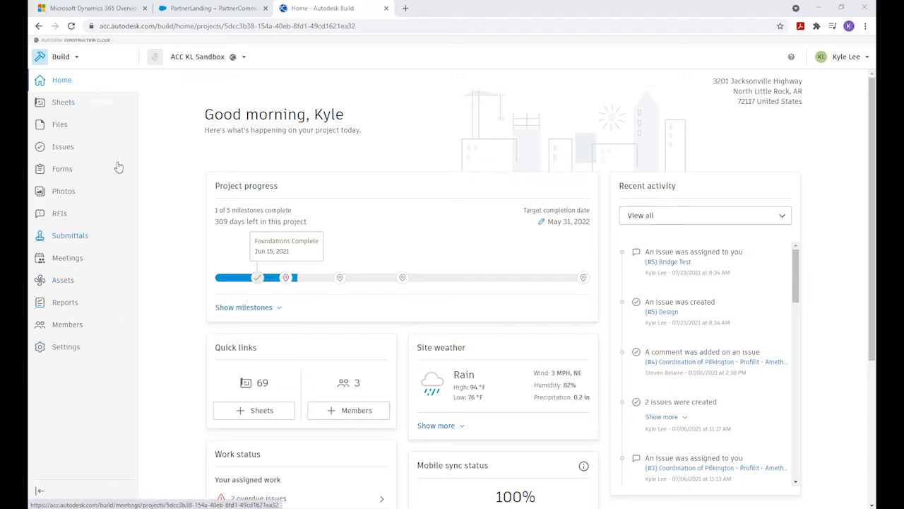
mouse_move(153, 289)
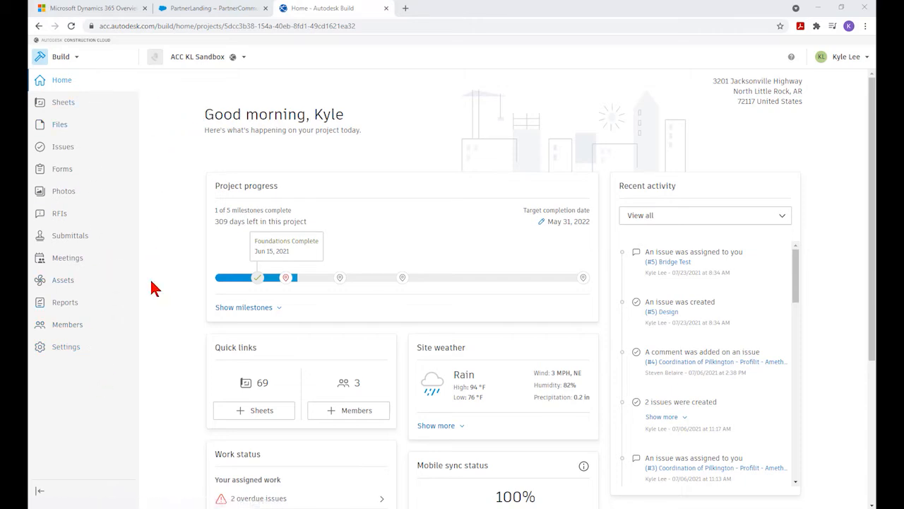
mouse_move(41, 492)
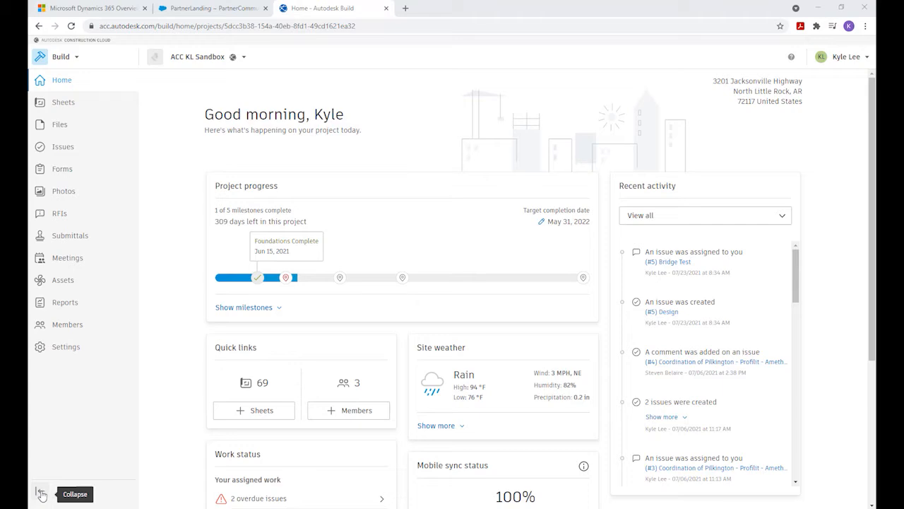
Collapse the left project navigation to icons only on the ACC KL Sandbox dashboard.
left_click(28, 494)
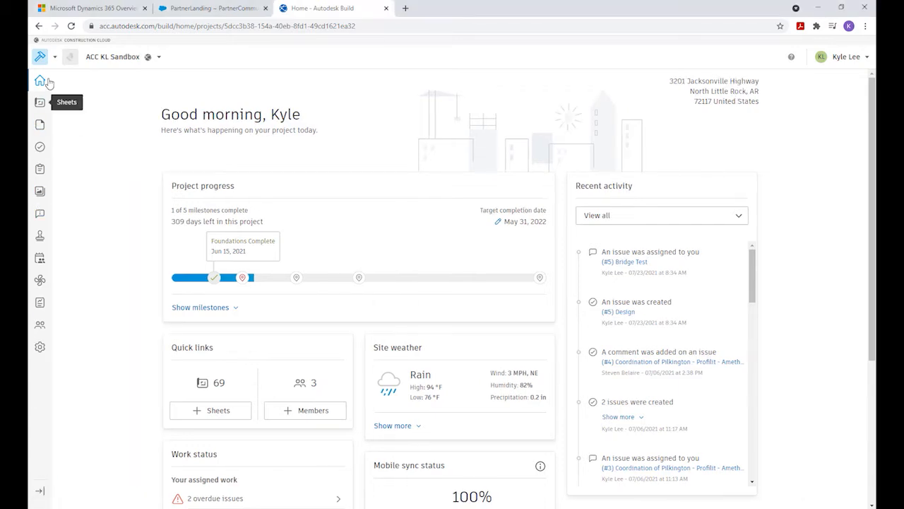
mouse_move(96, 158)
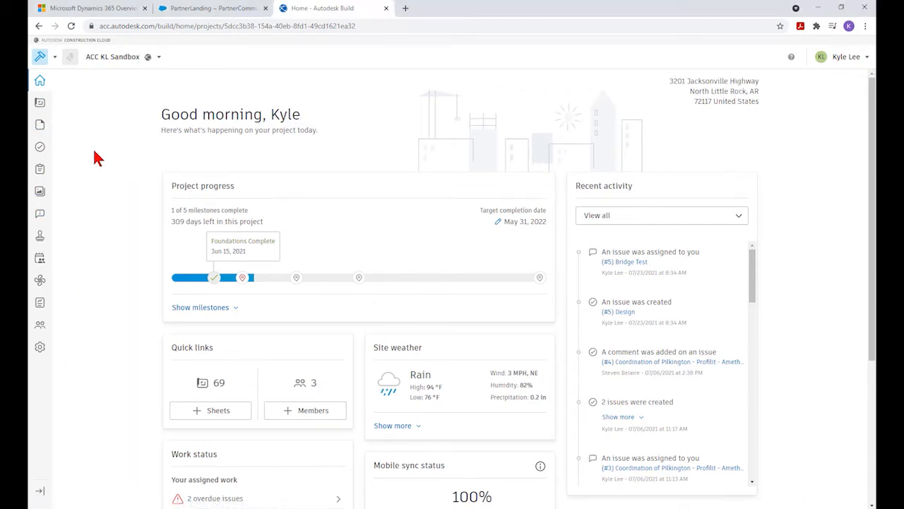
mouse_move(126, 102)
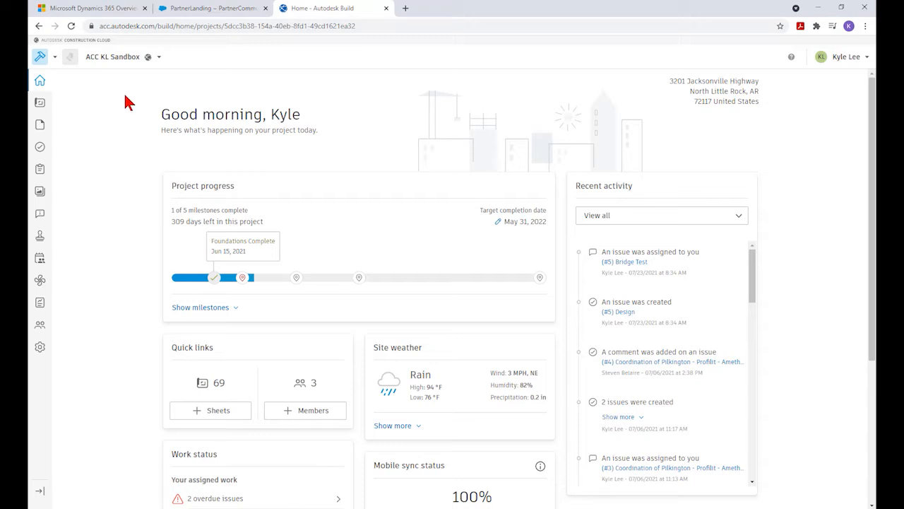
mouse_move(324, 103)
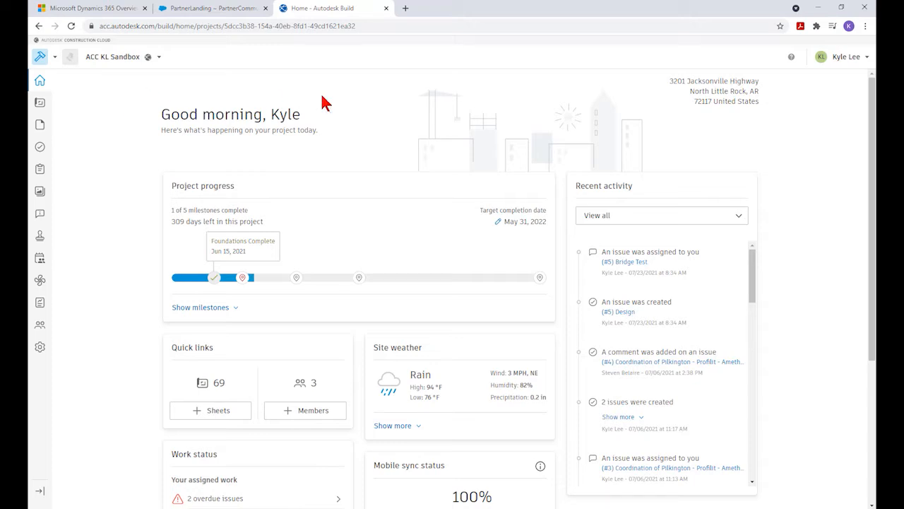
mouse_move(385, 138)
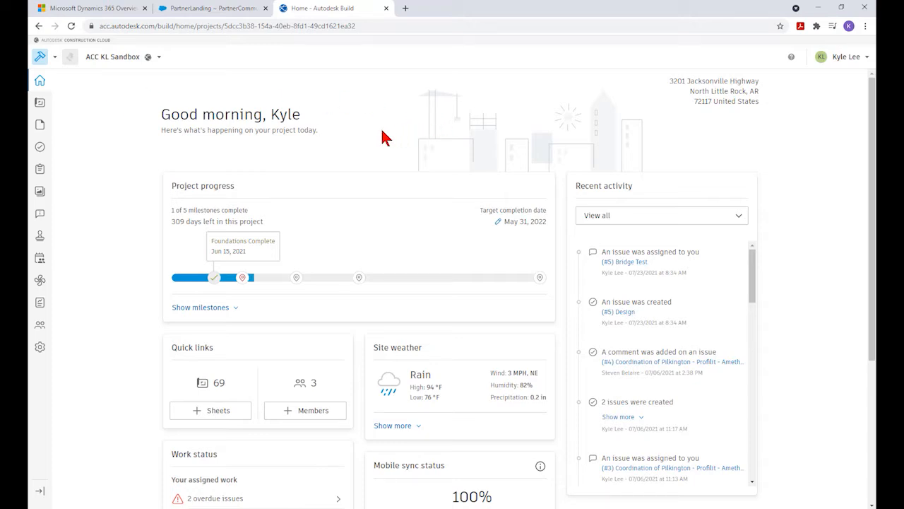
mouse_move(355, 128)
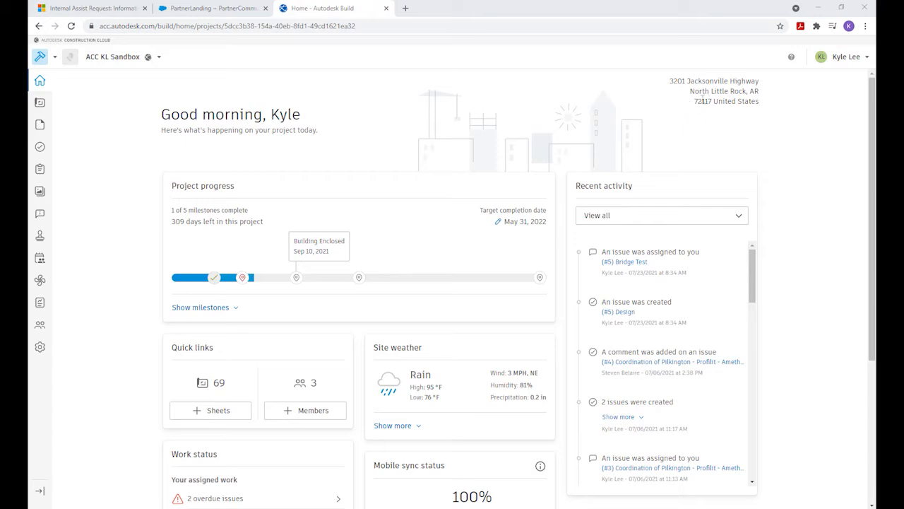
mouse_move(729, 118)
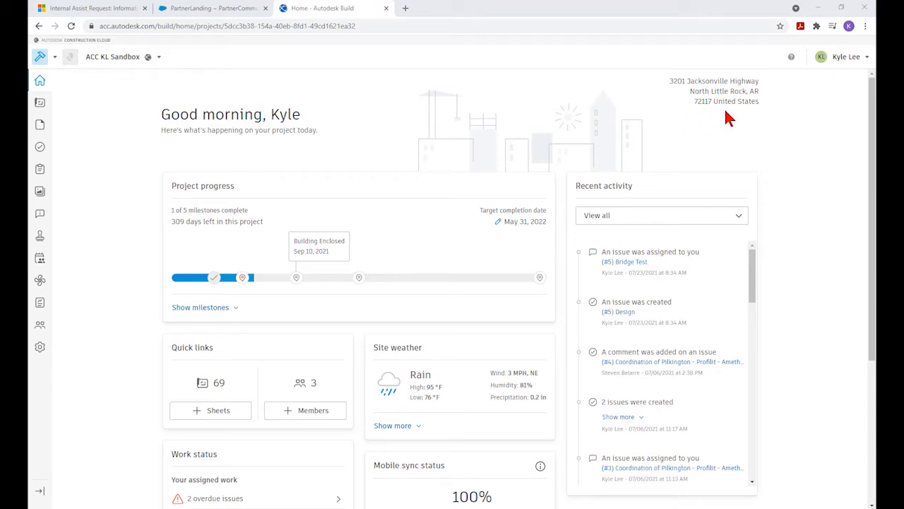
mouse_move(198, 175)
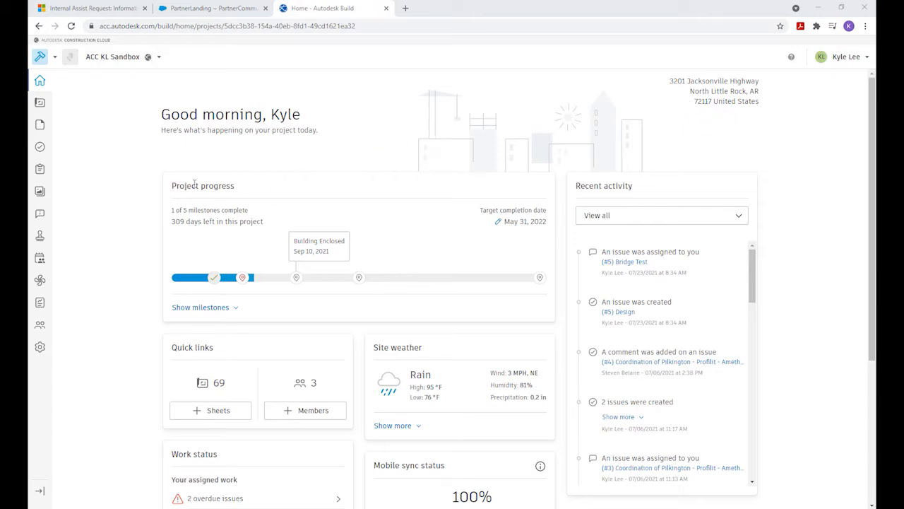
mouse_move(166, 183)
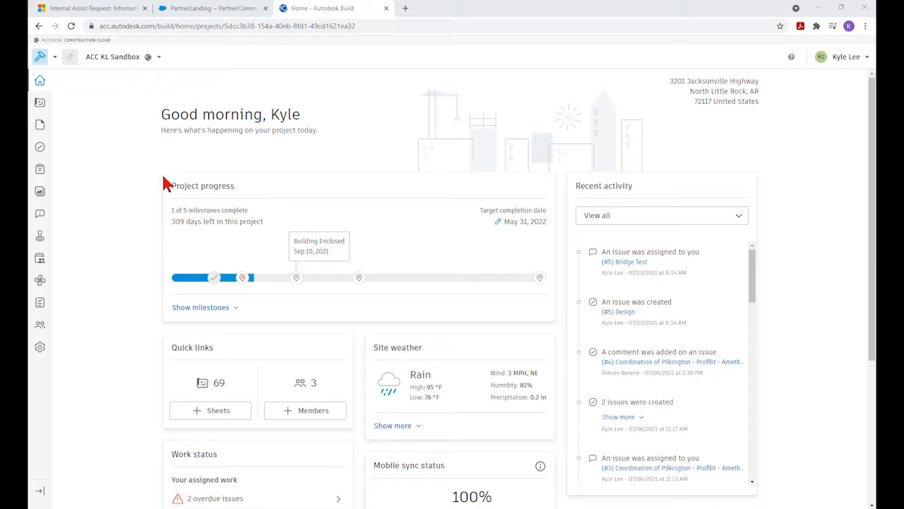
mouse_move(291, 201)
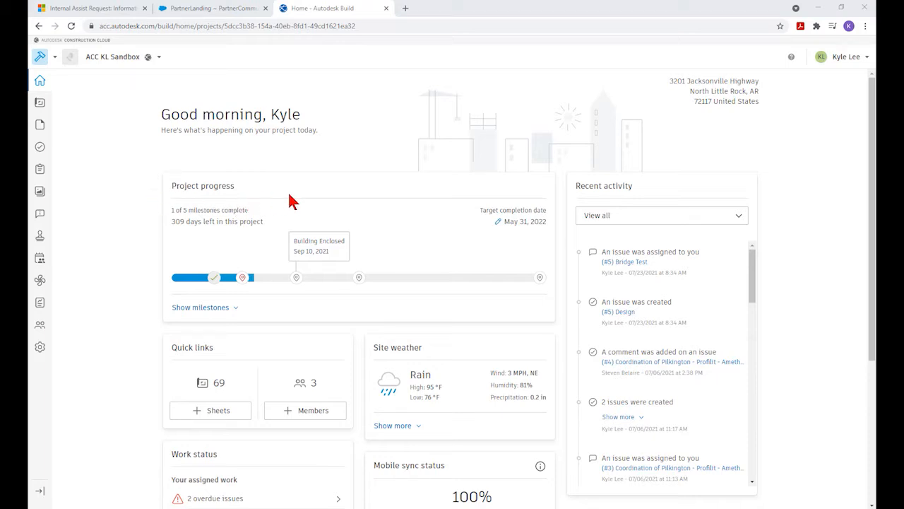
mouse_move(118, 198)
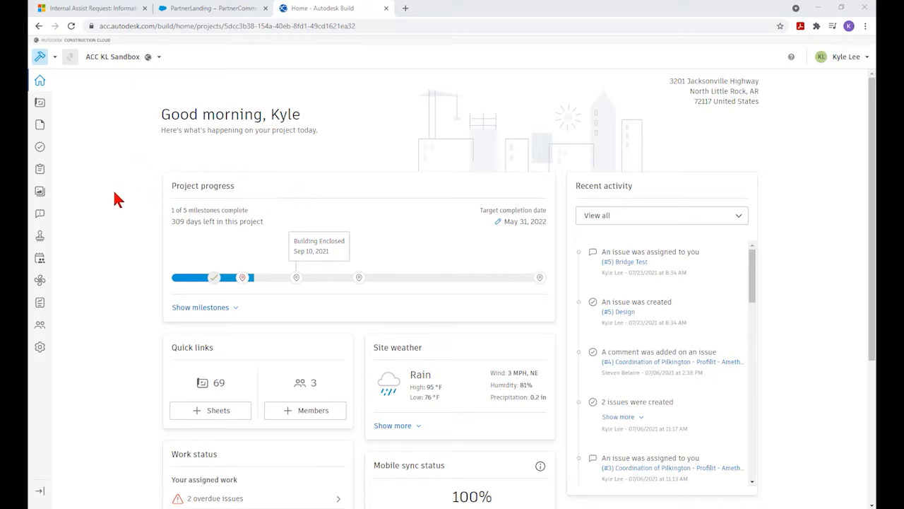
mouse_move(266, 215)
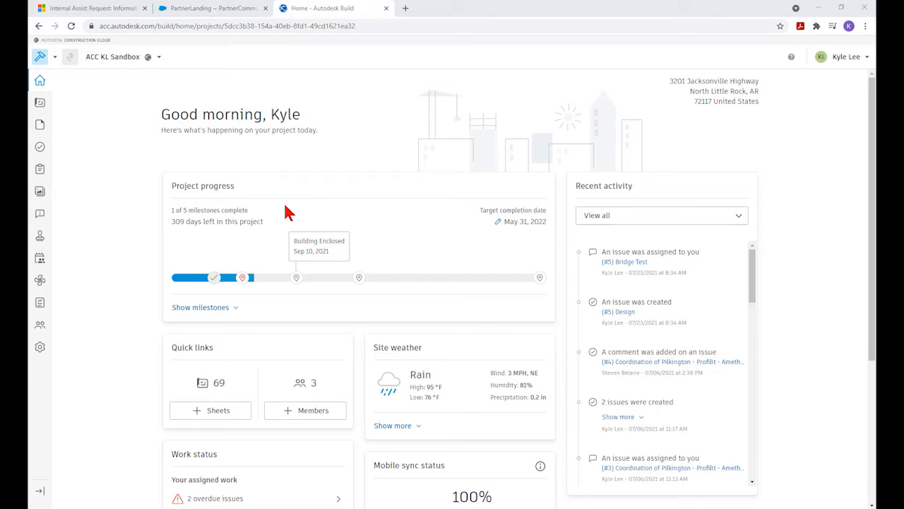
mouse_move(505, 246)
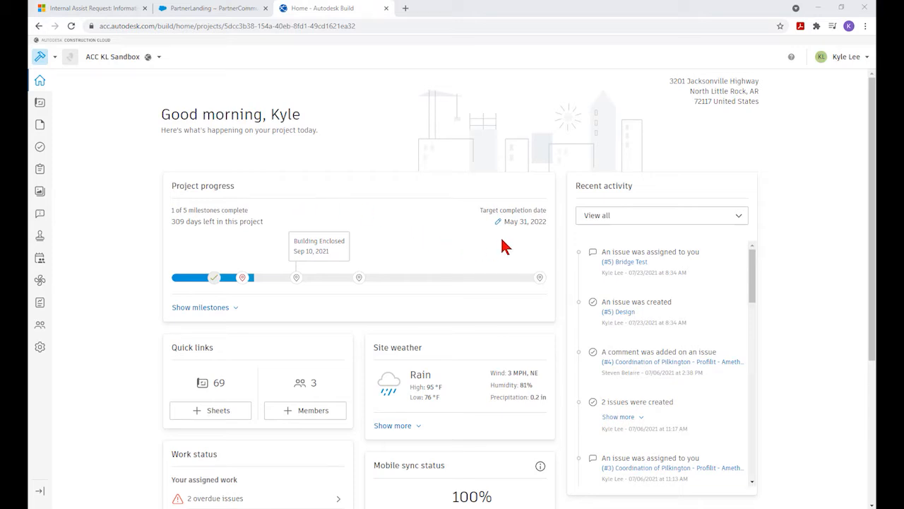
mouse_move(531, 238)
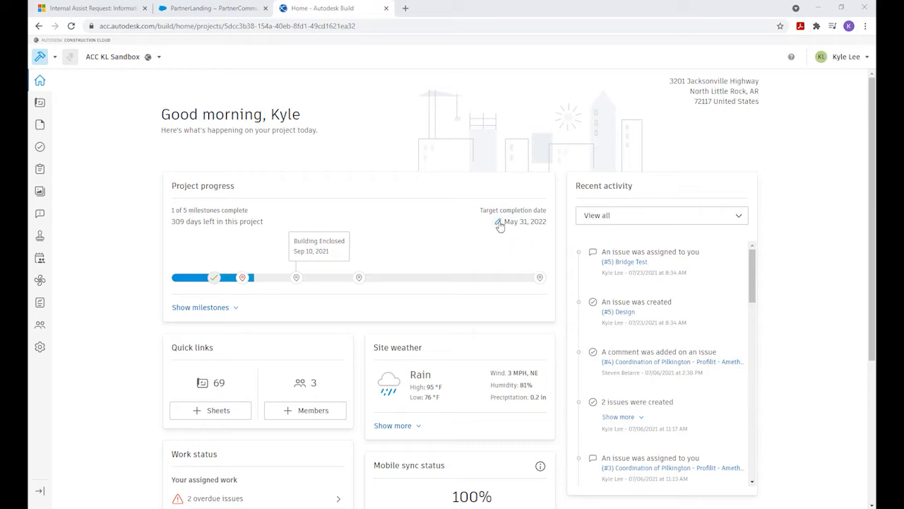
mouse_move(219, 300)
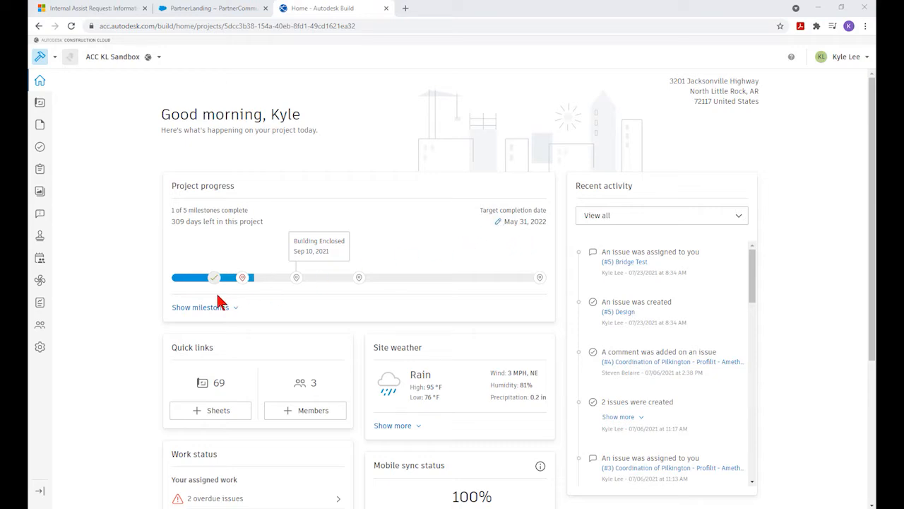
mouse_move(229, 279)
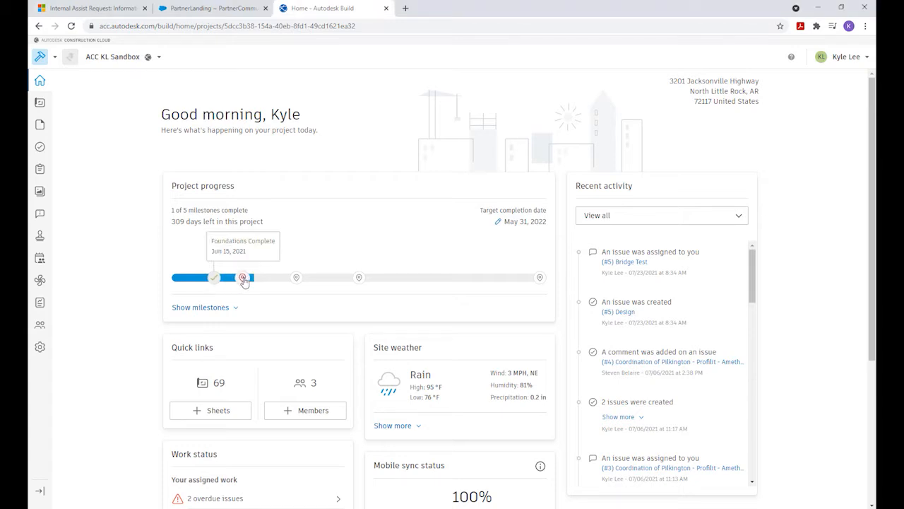
mouse_move(244, 278)
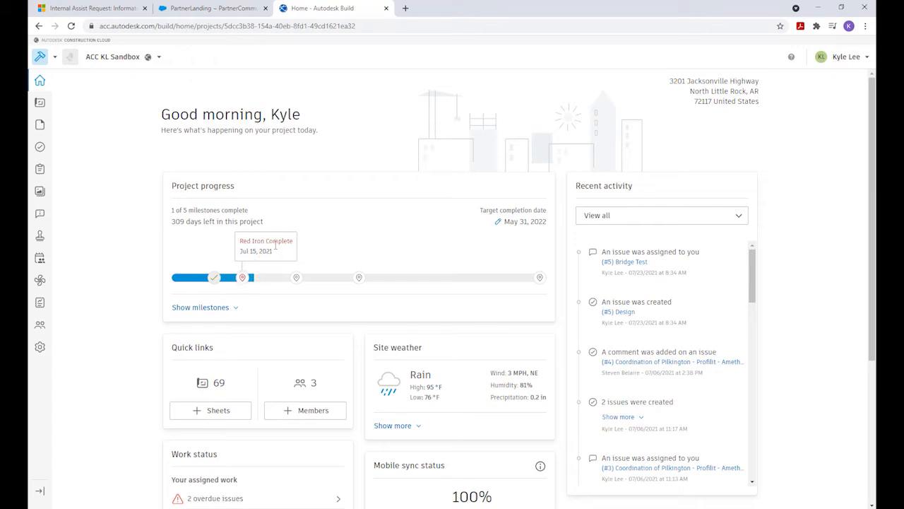
mouse_move(360, 277)
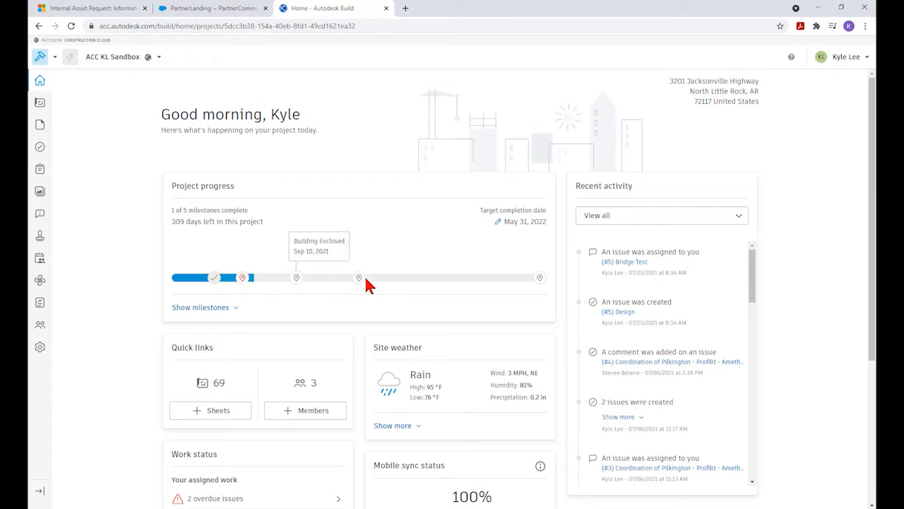
mouse_move(541, 284)
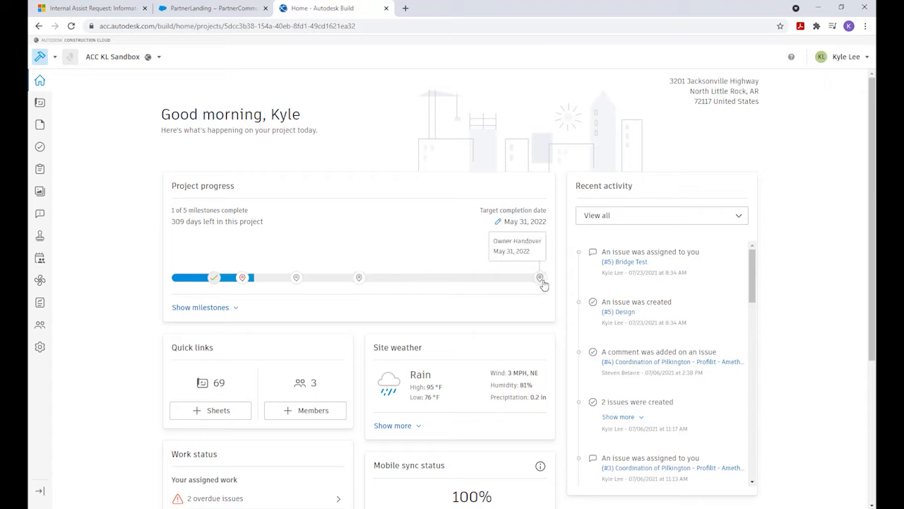
Expand the five-milestone list and mark Red Iron Complete done, reaching 2 of 5.
left_click(201, 308)
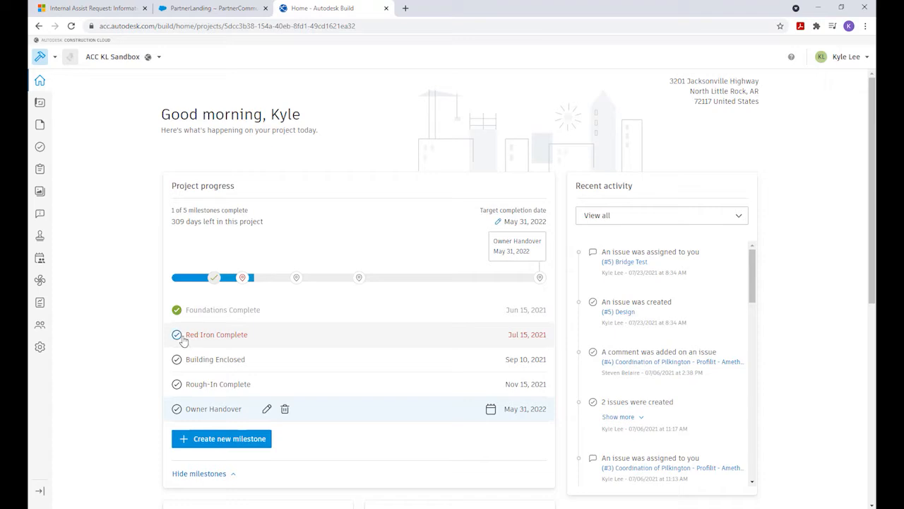
left_click(177, 335)
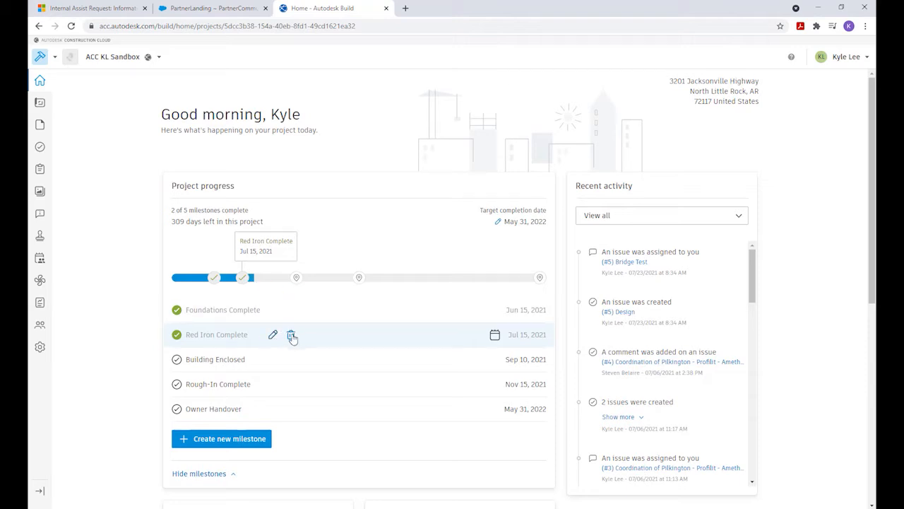
mouse_move(496, 338)
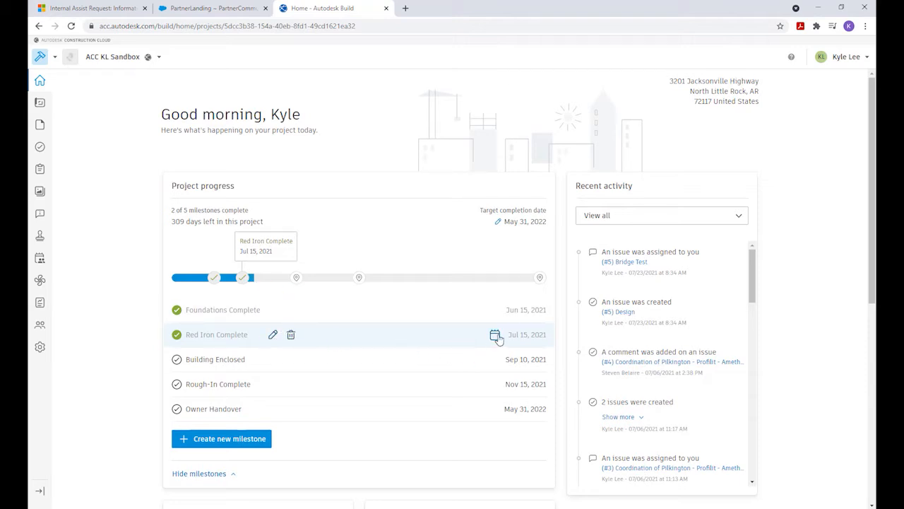
mouse_move(222, 439)
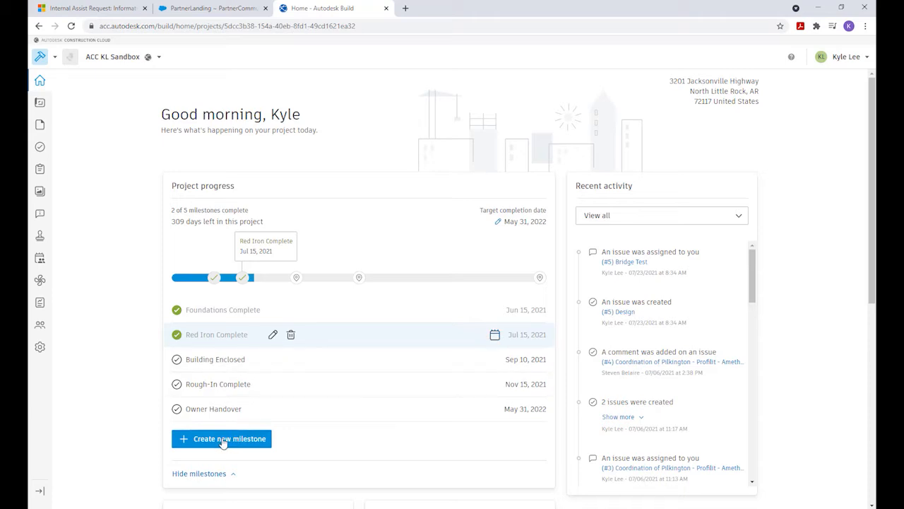
Start a new project milestone, then cancel it without creating anything.
left_click(221, 438)
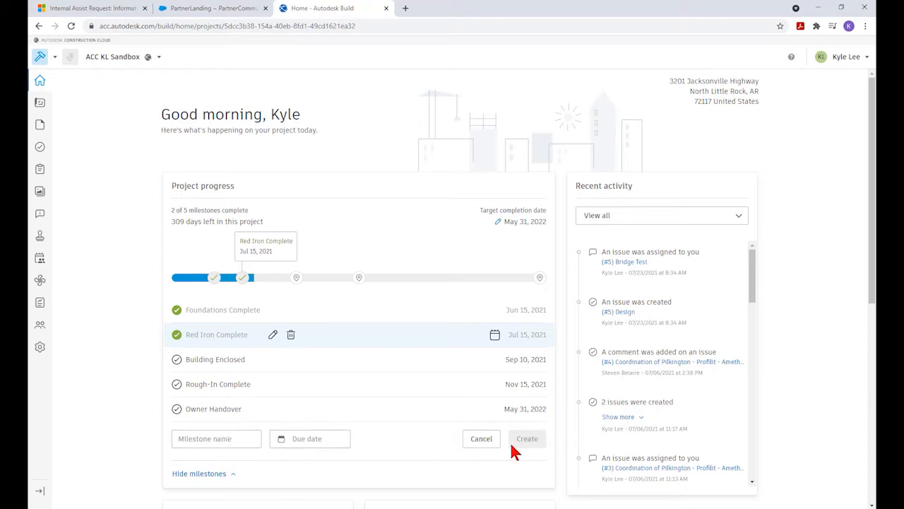
mouse_move(481, 438)
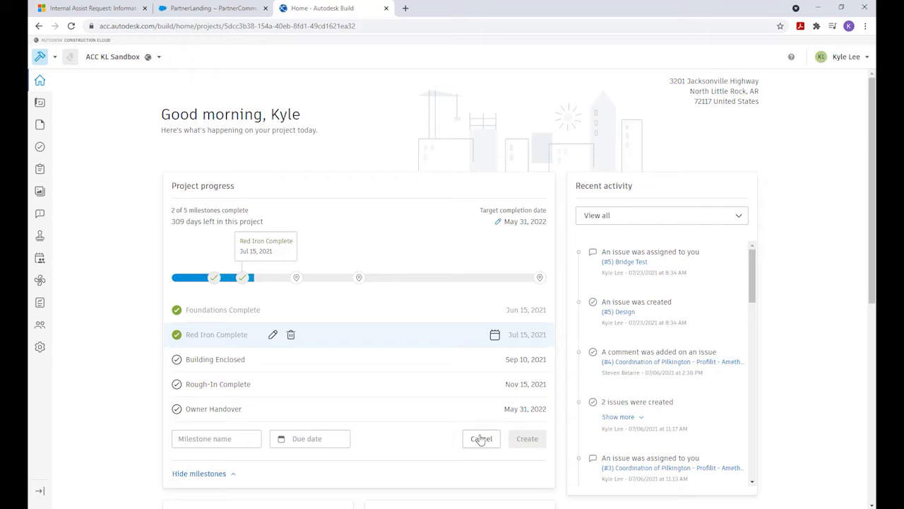
left_click(481, 438)
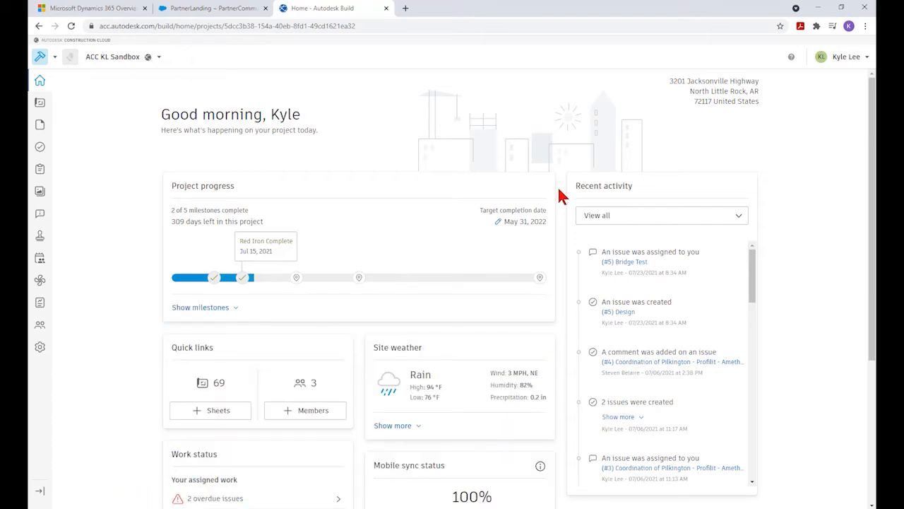
mouse_move(673, 190)
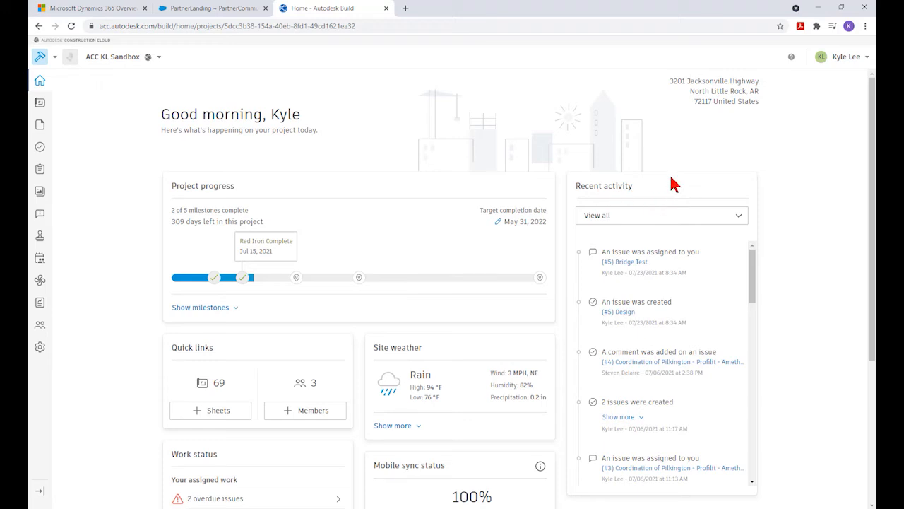
mouse_move(782, 206)
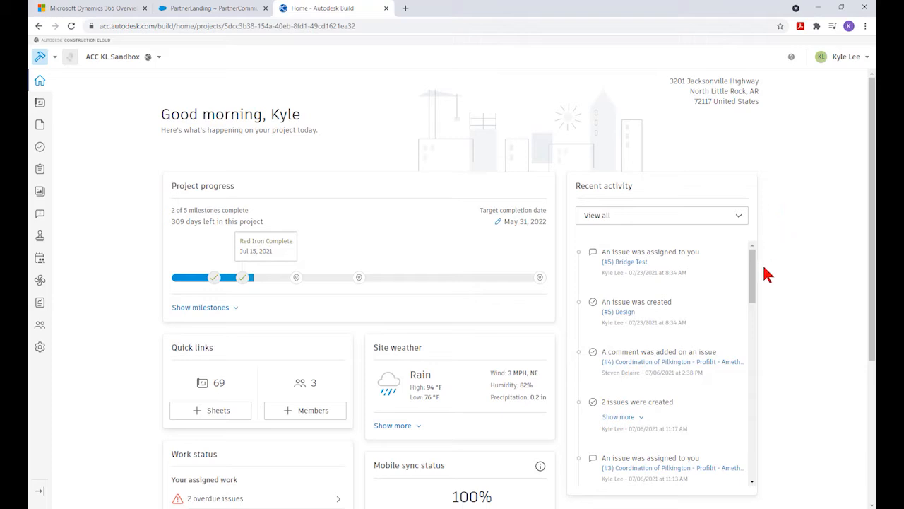
scroll("down", 3)
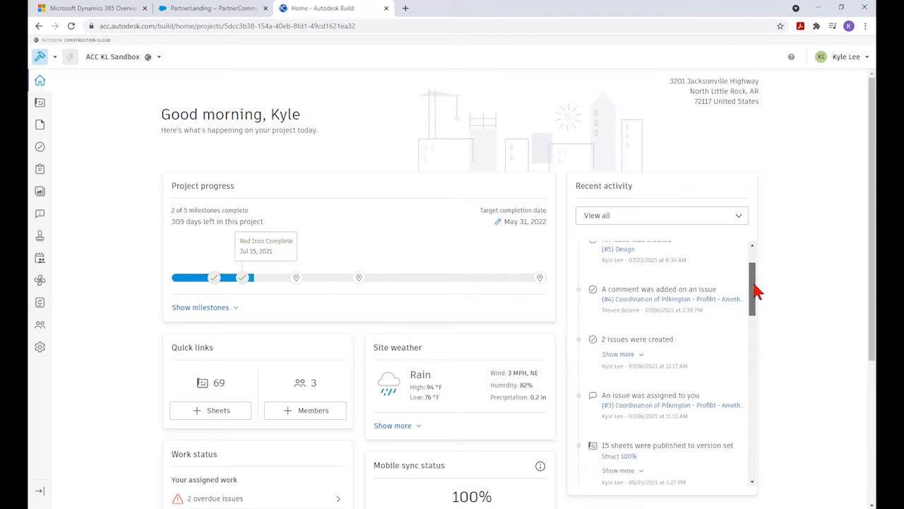
scroll("down", 3)
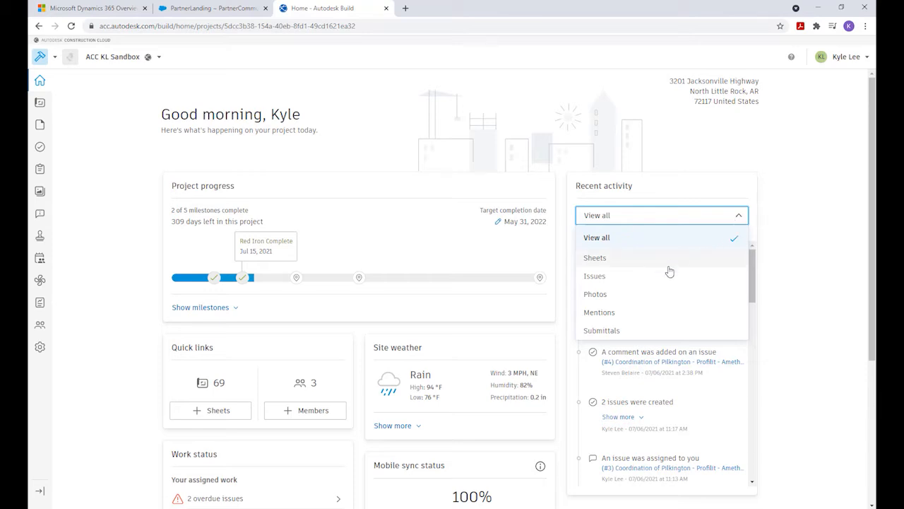
mouse_move(656, 295)
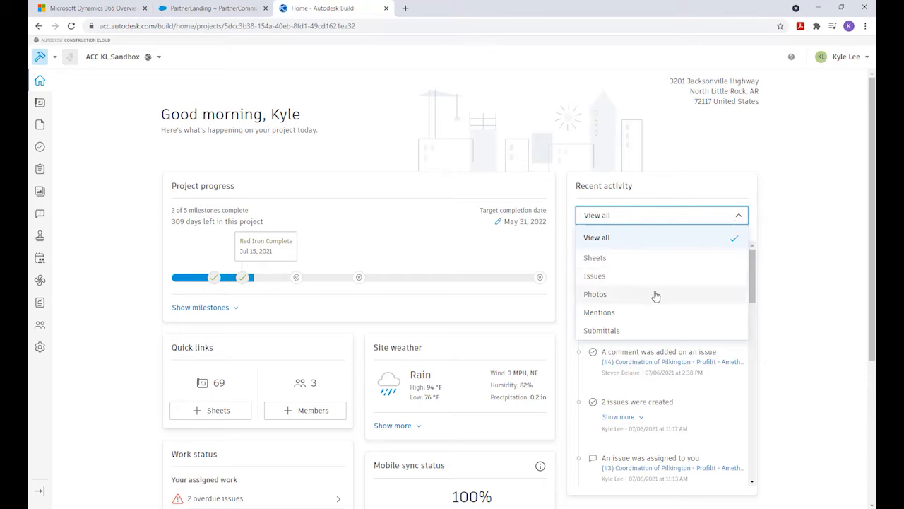
mouse_move(638, 318)
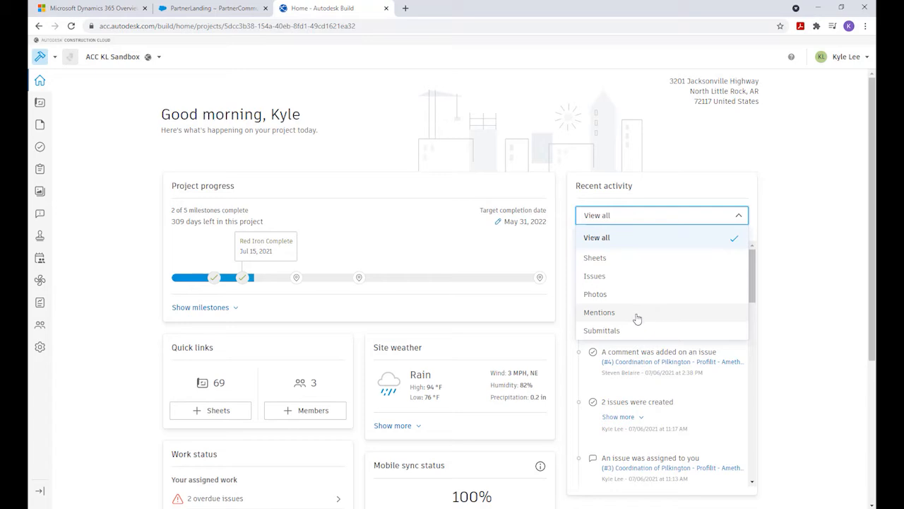
mouse_move(632, 315)
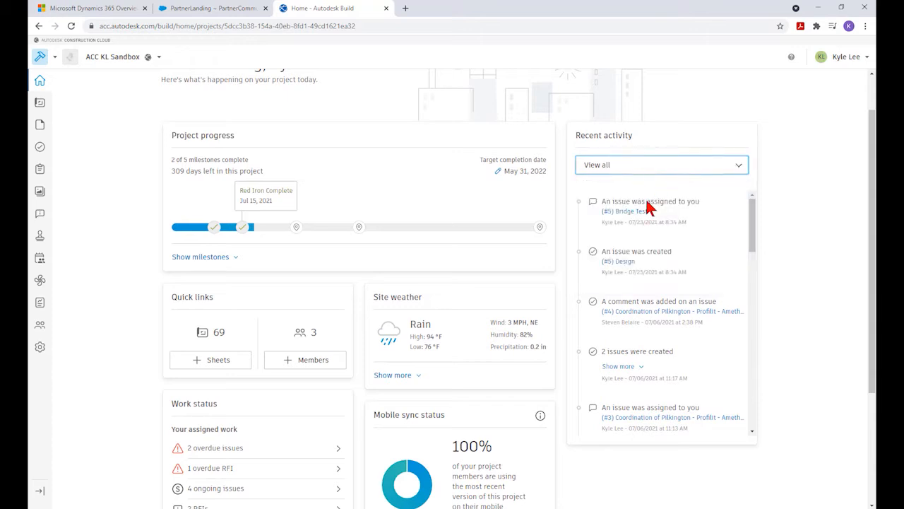
mouse_move(724, 225)
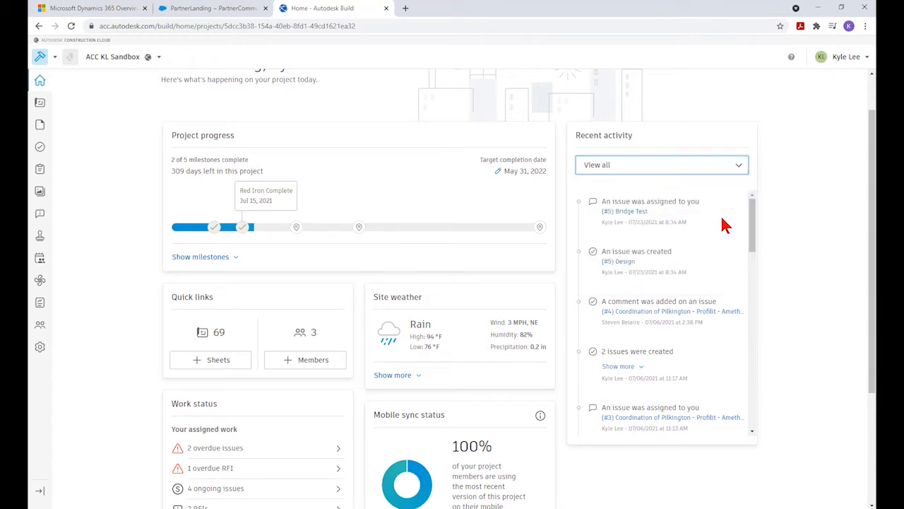
scroll("down", 3)
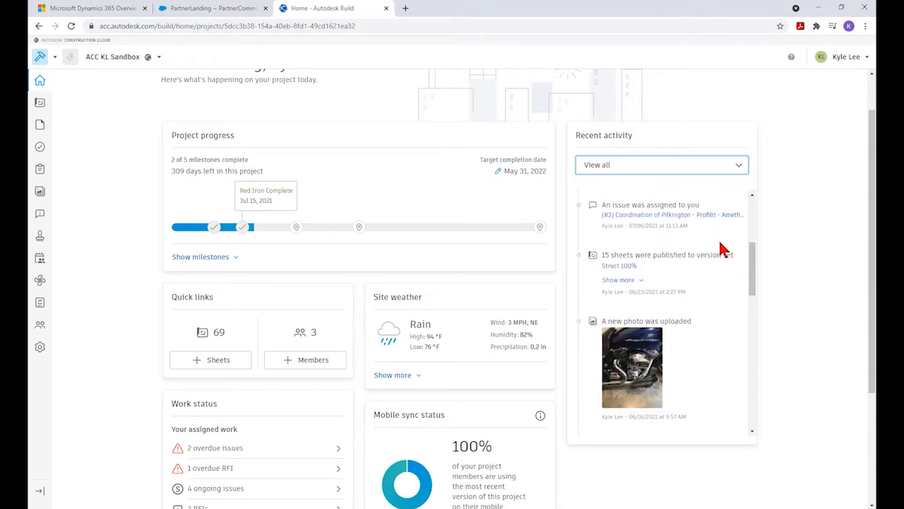
scroll("down", 3)
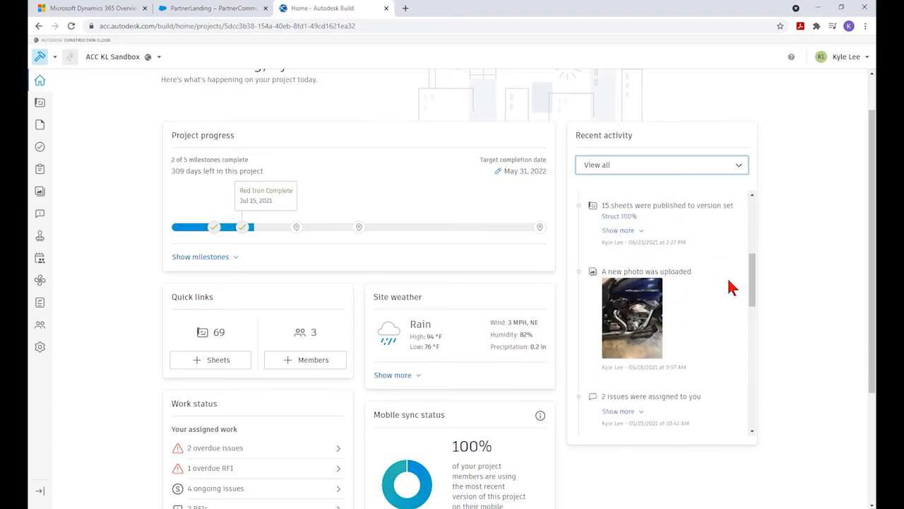
scroll("up", 3)
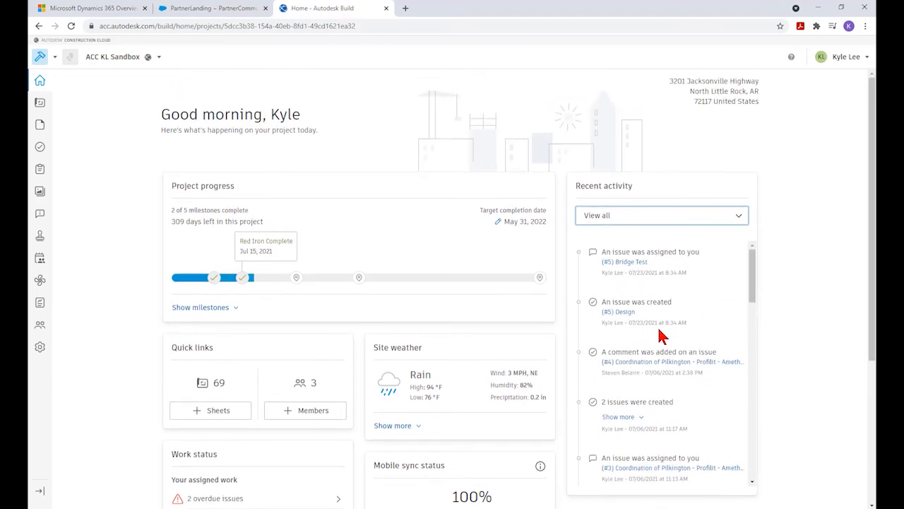
mouse_move(649, 337)
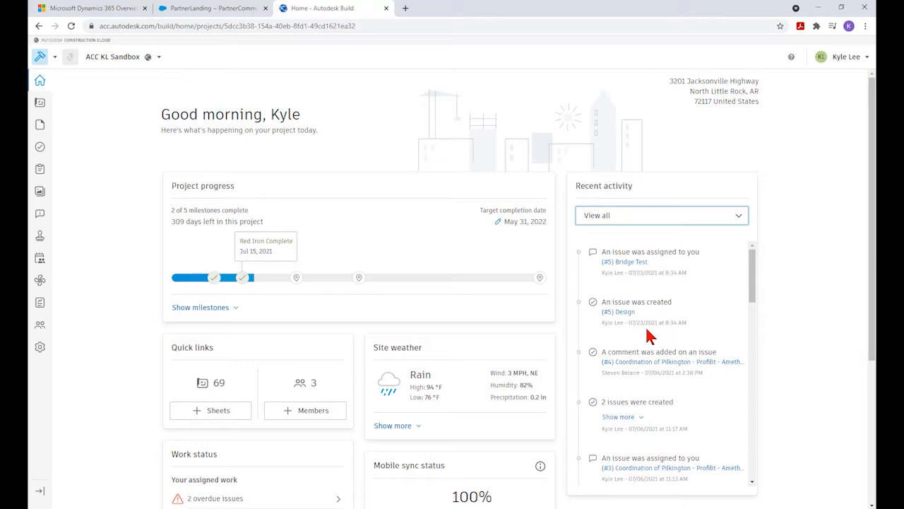
scroll("down", 3)
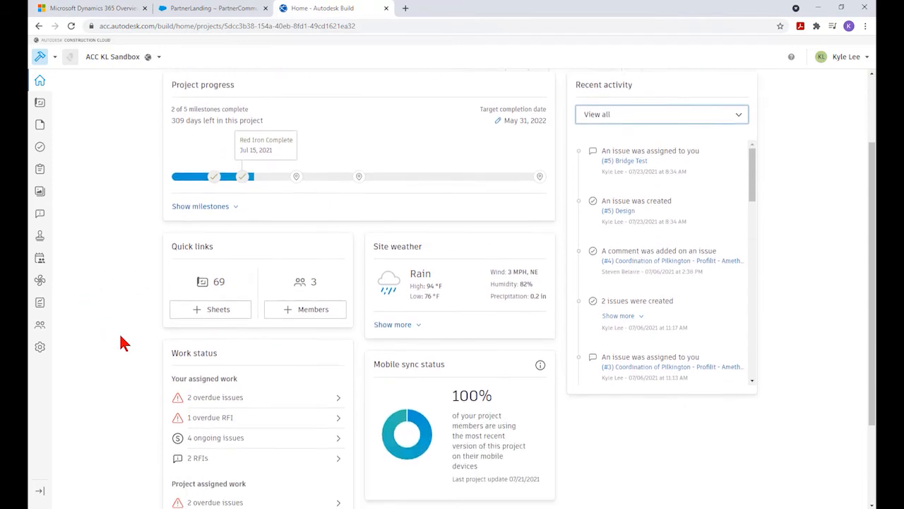
mouse_move(138, 246)
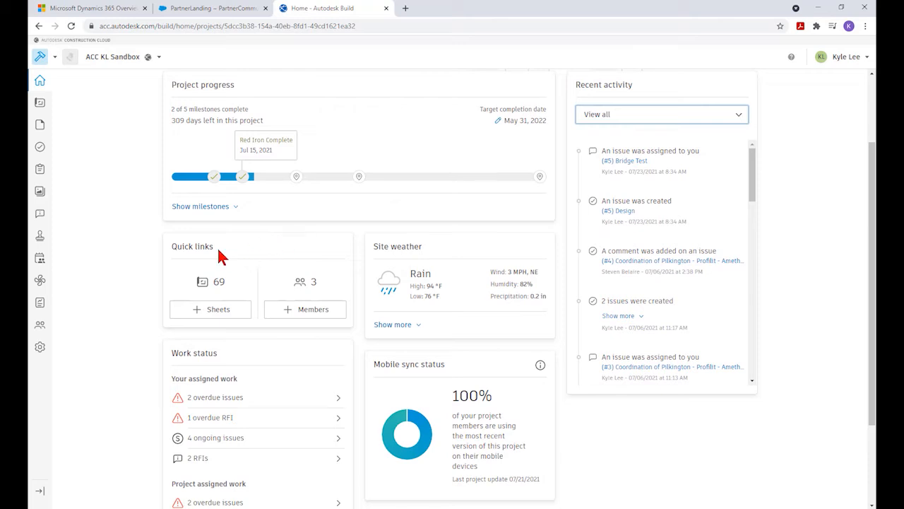
mouse_move(220, 245)
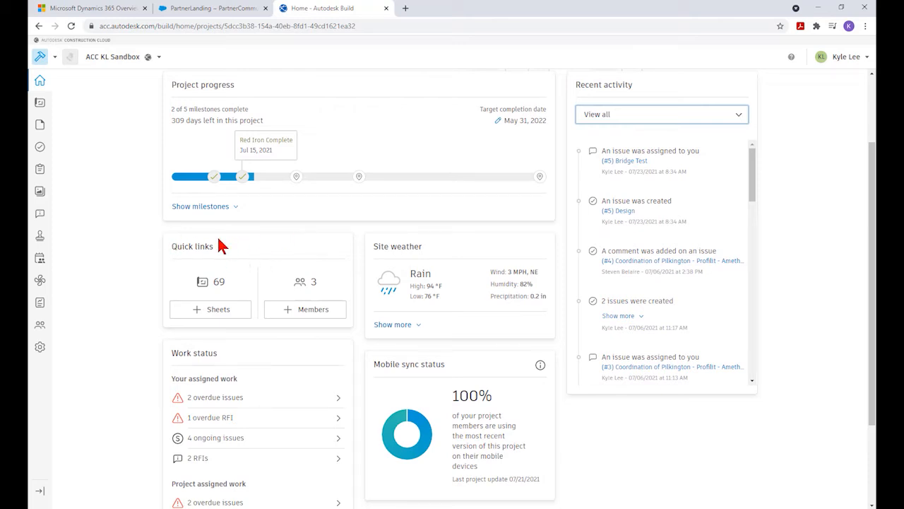
mouse_move(167, 296)
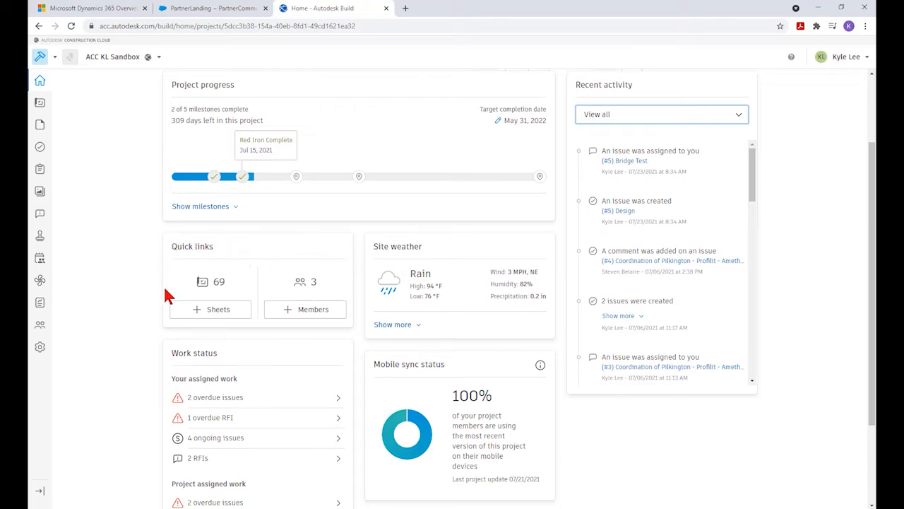
mouse_move(323, 314)
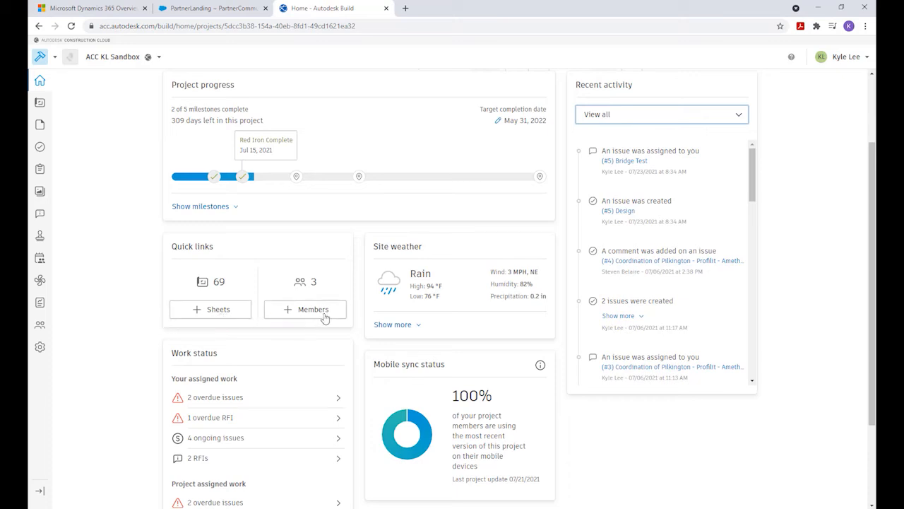
mouse_move(224, 301)
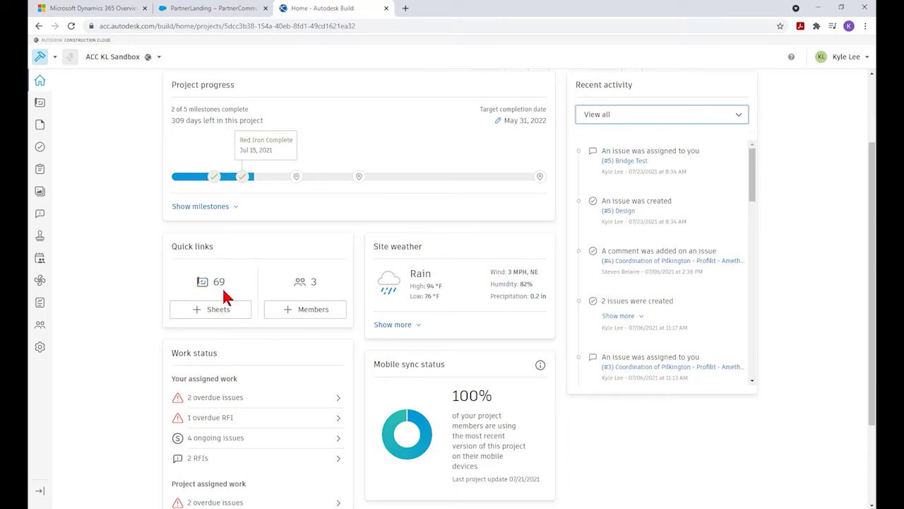
mouse_move(196, 300)
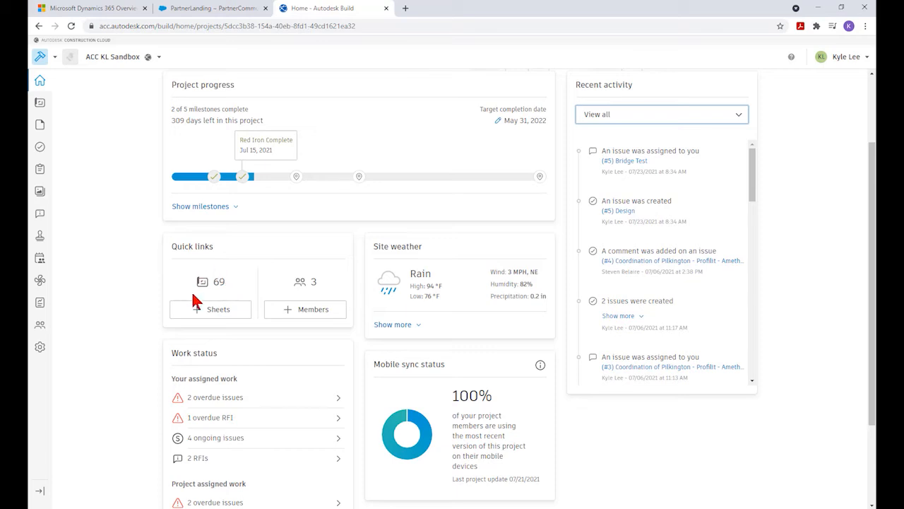
mouse_move(321, 279)
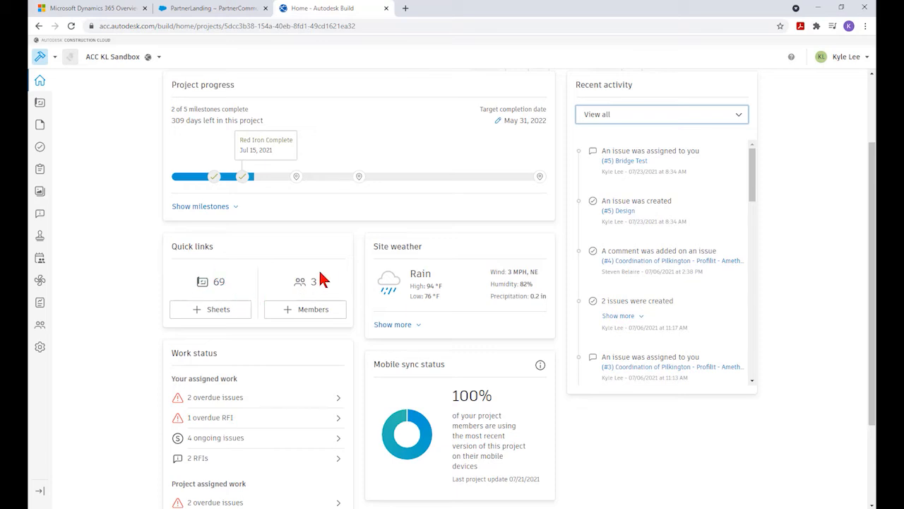
mouse_move(290, 305)
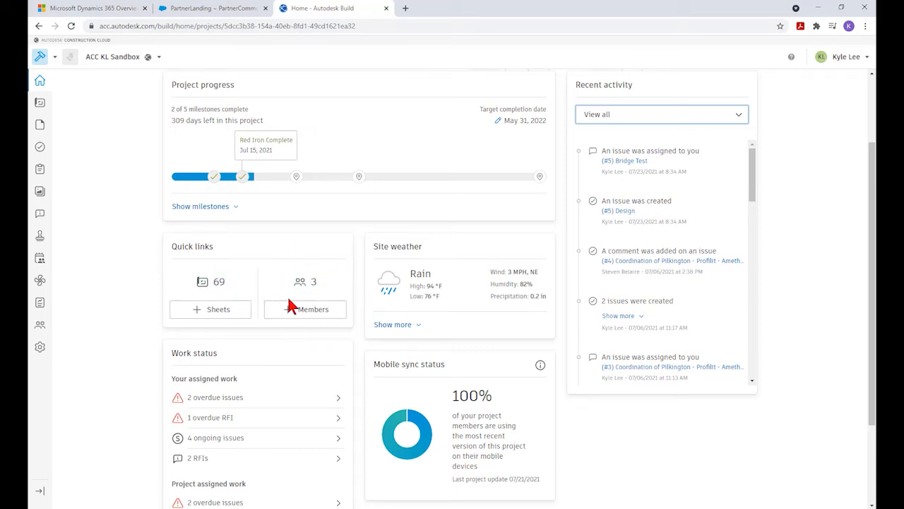
mouse_move(363, 244)
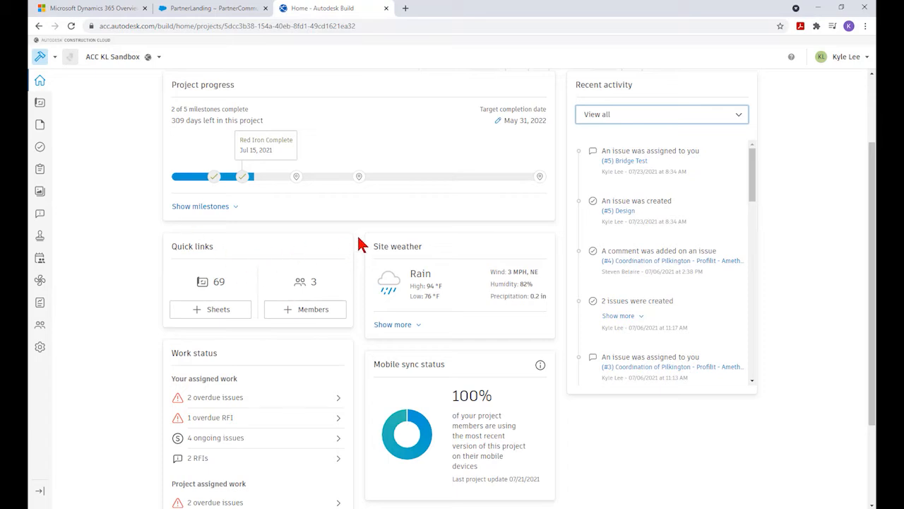
mouse_move(437, 253)
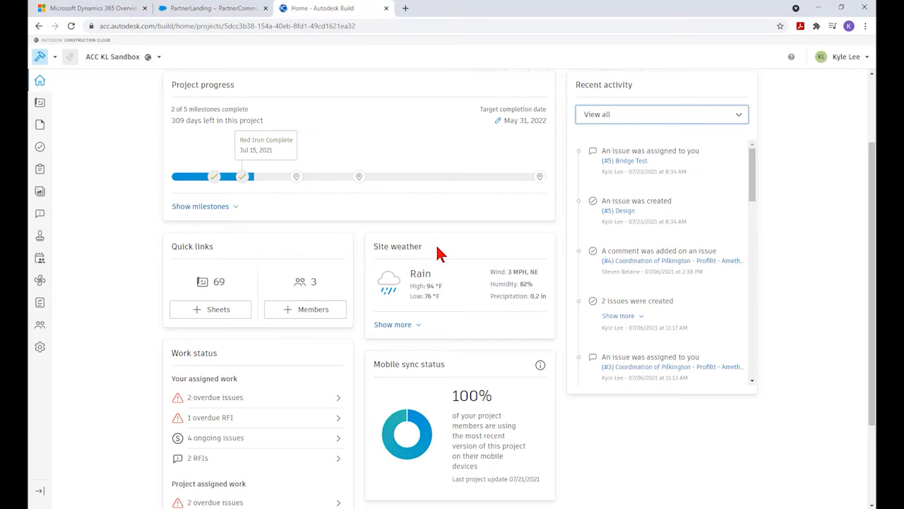
mouse_move(446, 252)
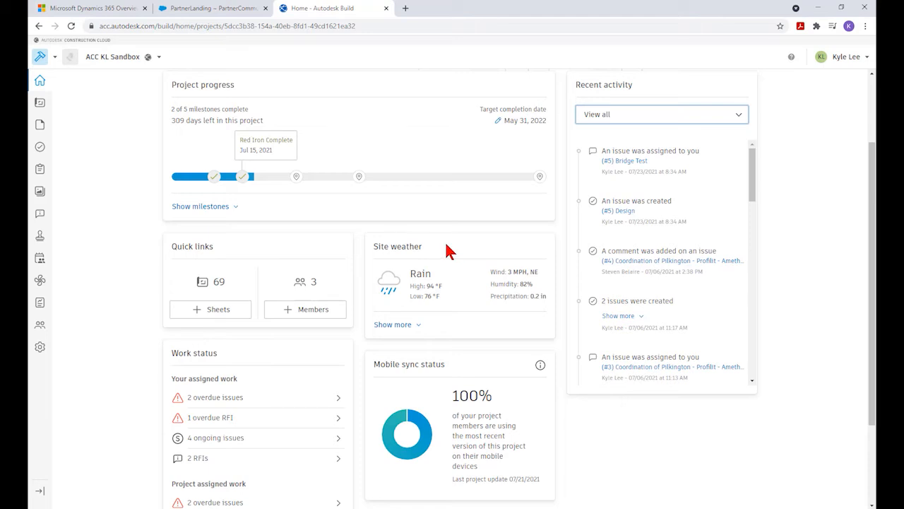
mouse_move(367, 317)
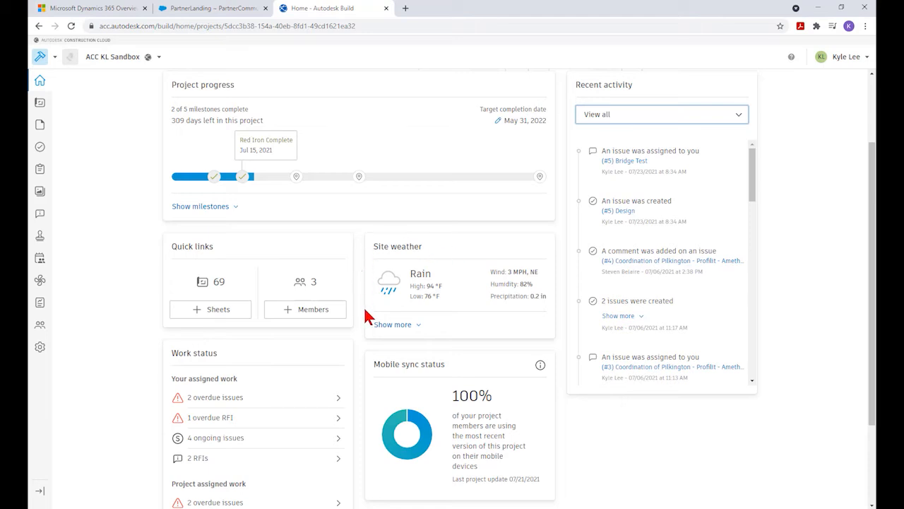
mouse_move(454, 294)
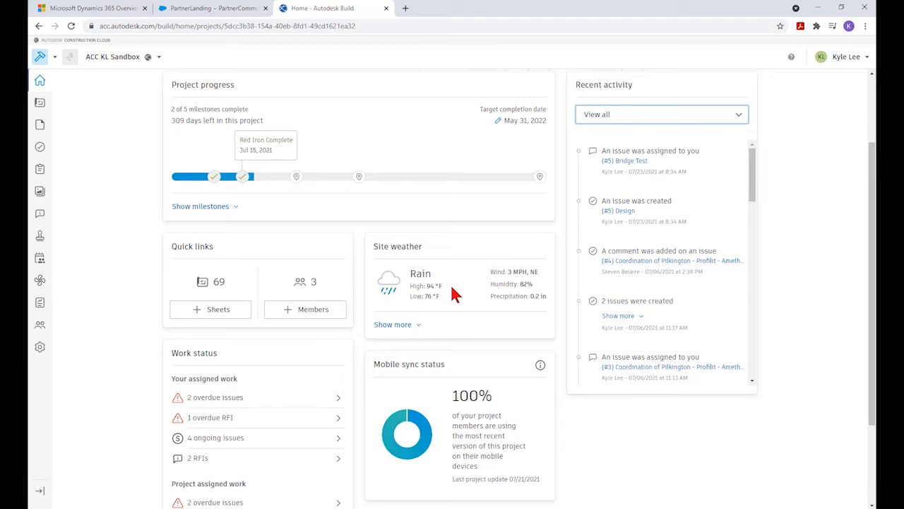
mouse_move(393, 329)
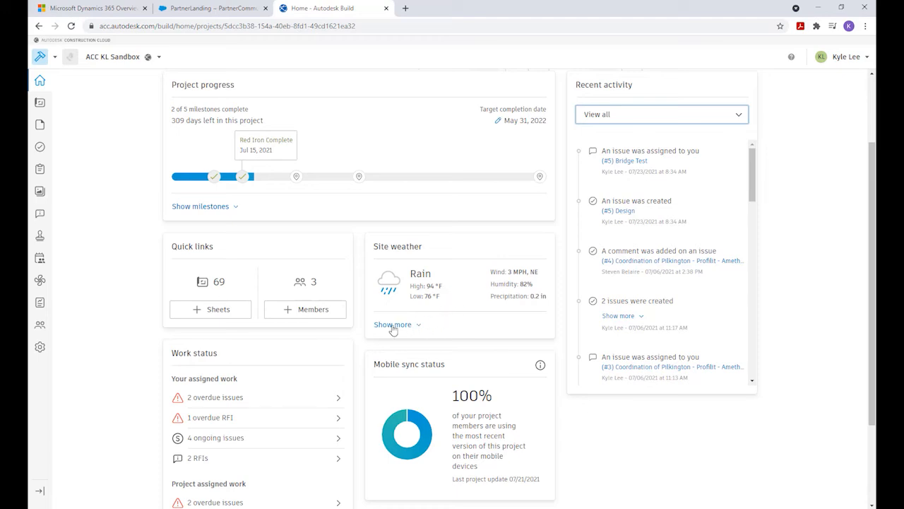
left_click(392, 324)
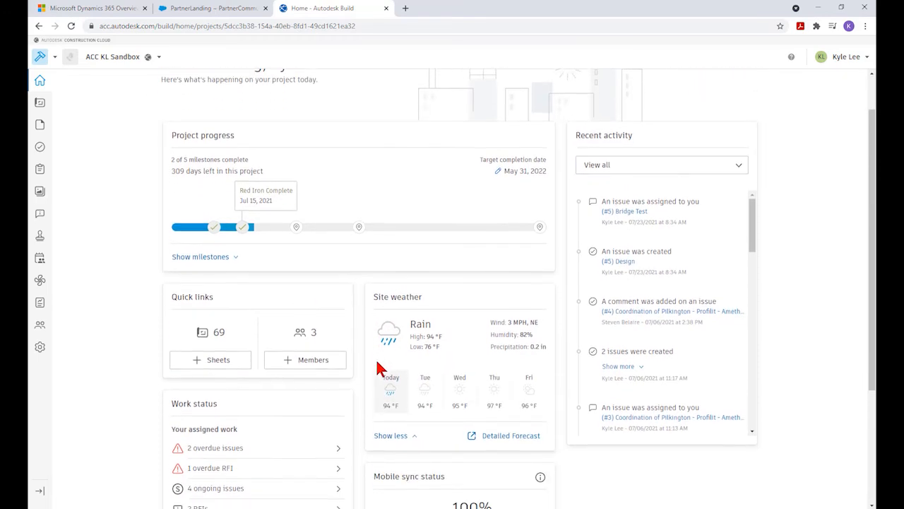
mouse_move(465, 380)
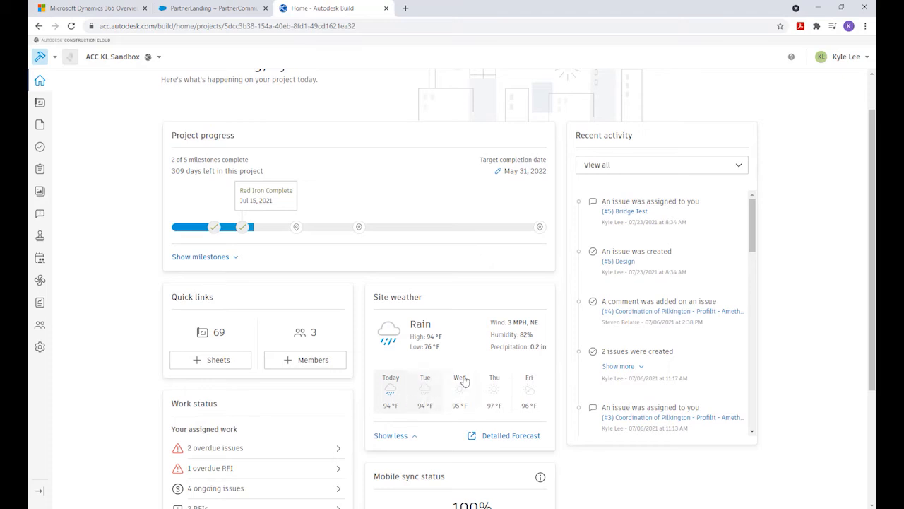
mouse_move(501, 440)
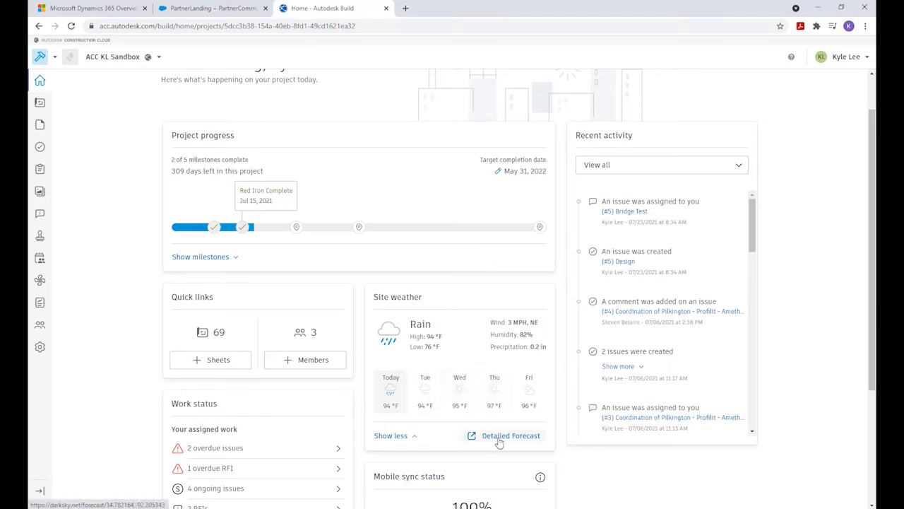
left_click(511, 435)
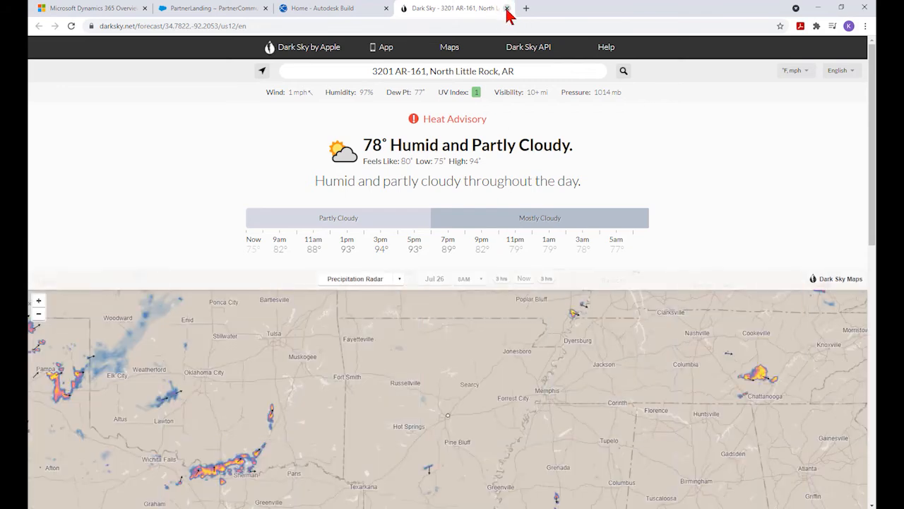
left_click(507, 7)
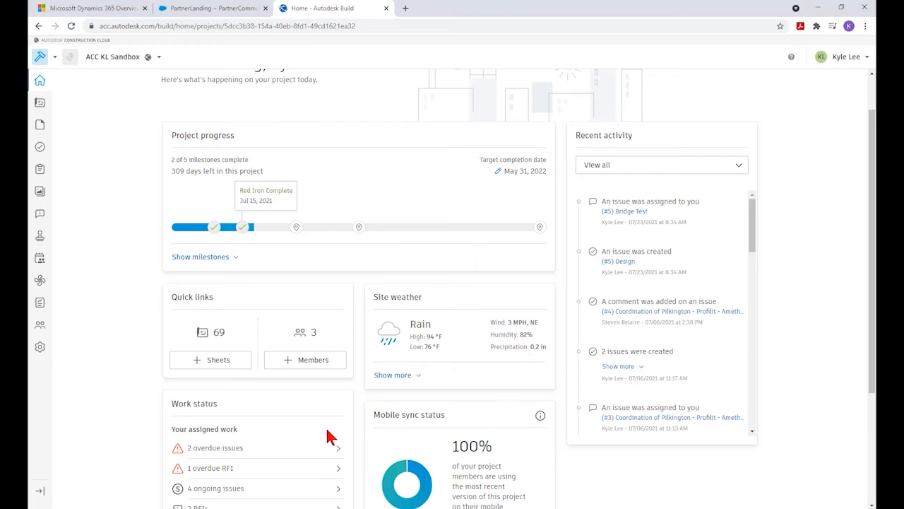
scroll("down", 3)
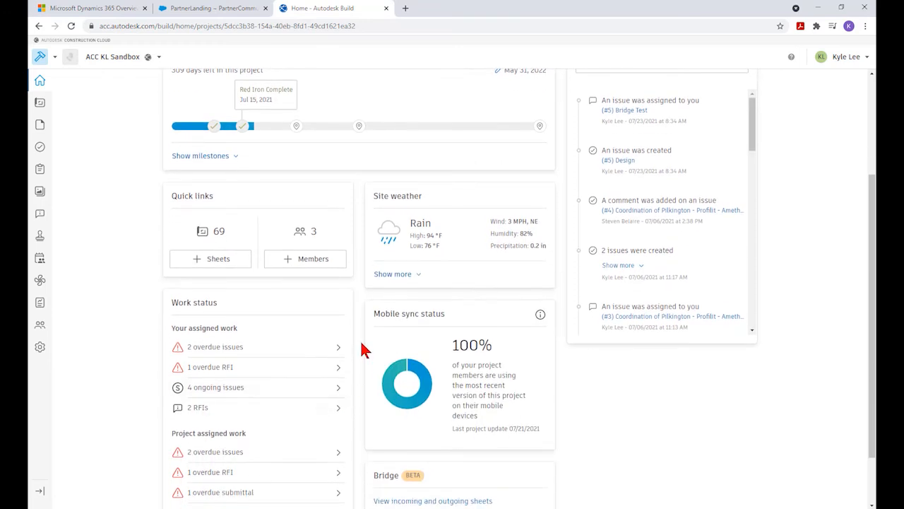
scroll("down", 3)
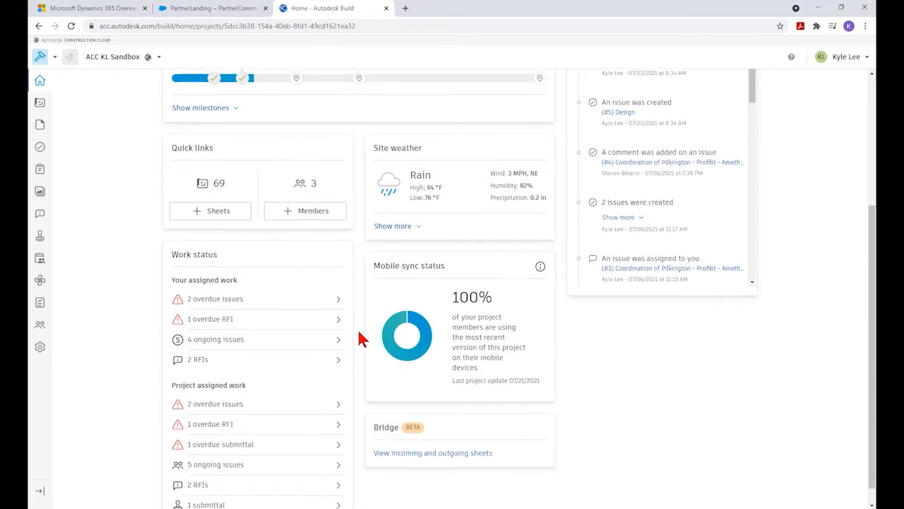
scroll("down", 3)
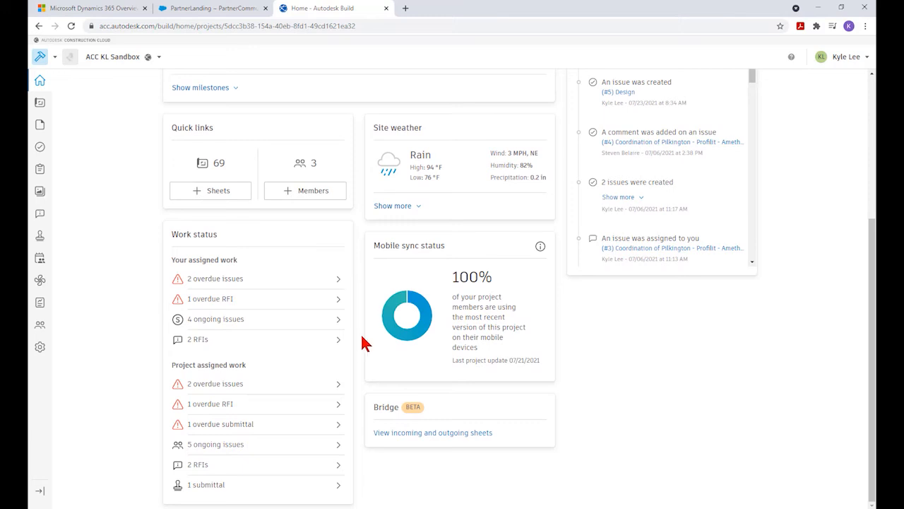
mouse_move(171, 233)
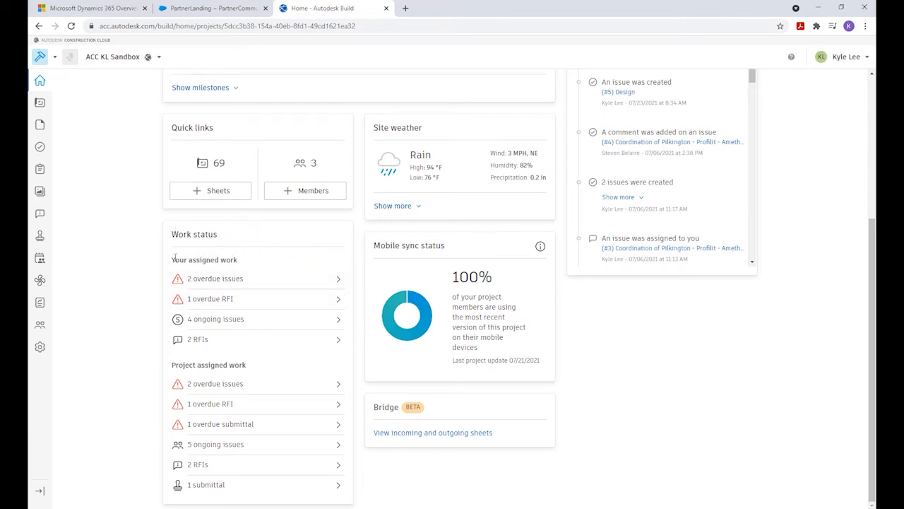
mouse_move(259, 264)
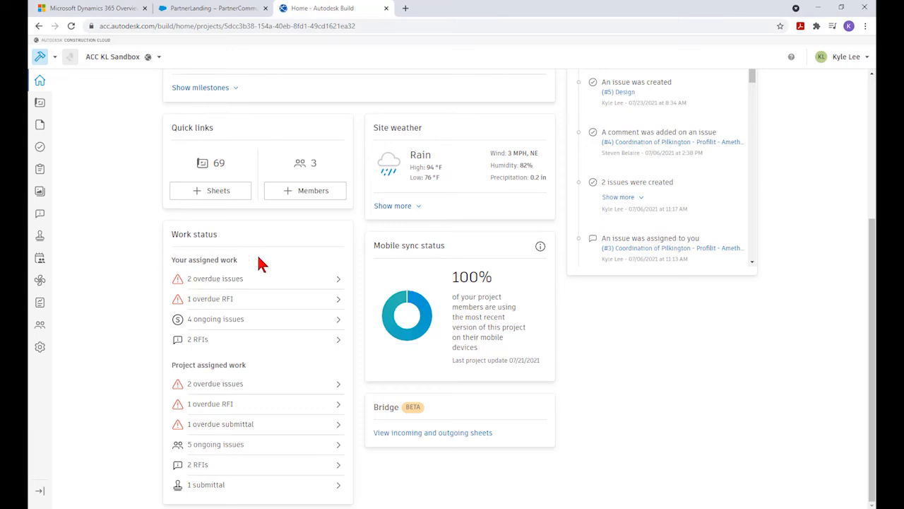
mouse_move(247, 265)
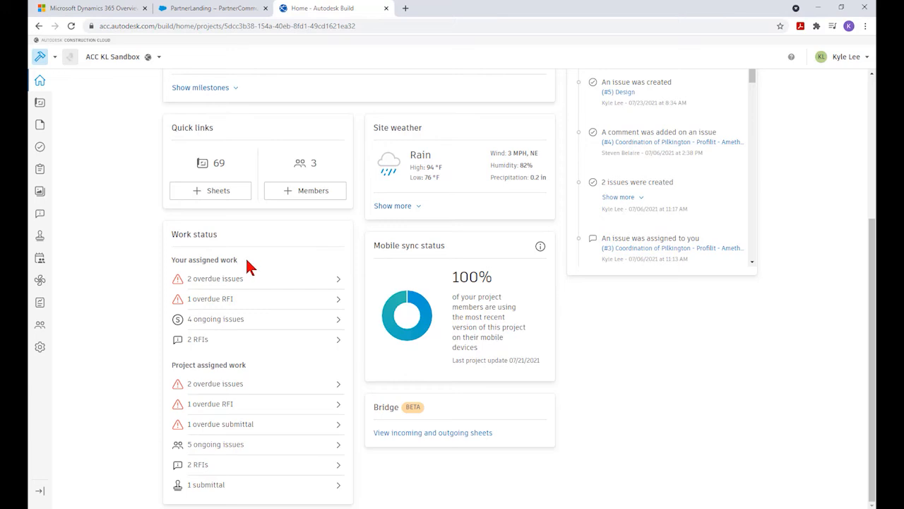
mouse_move(262, 273)
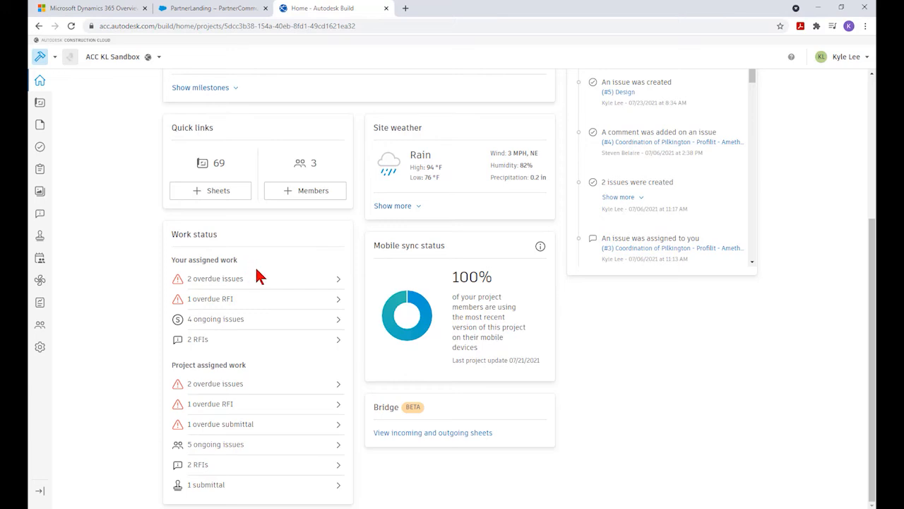
mouse_move(264, 259)
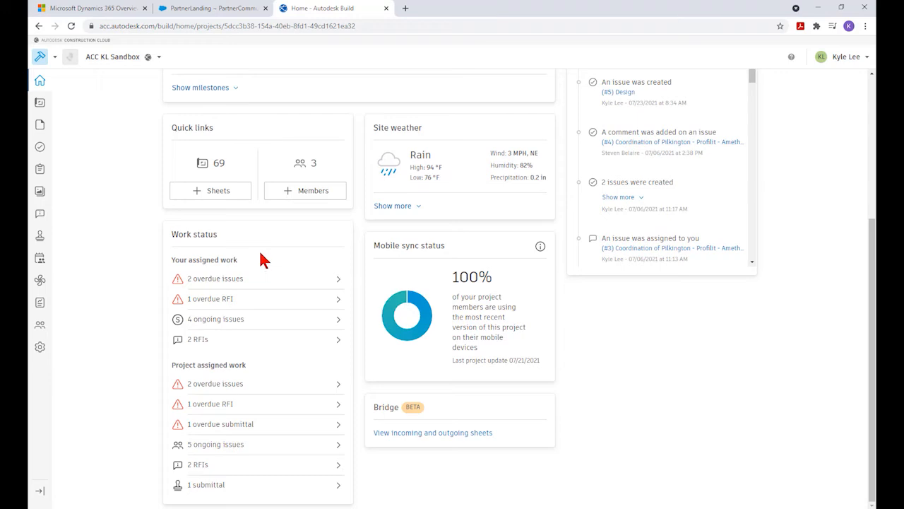
mouse_move(291, 315)
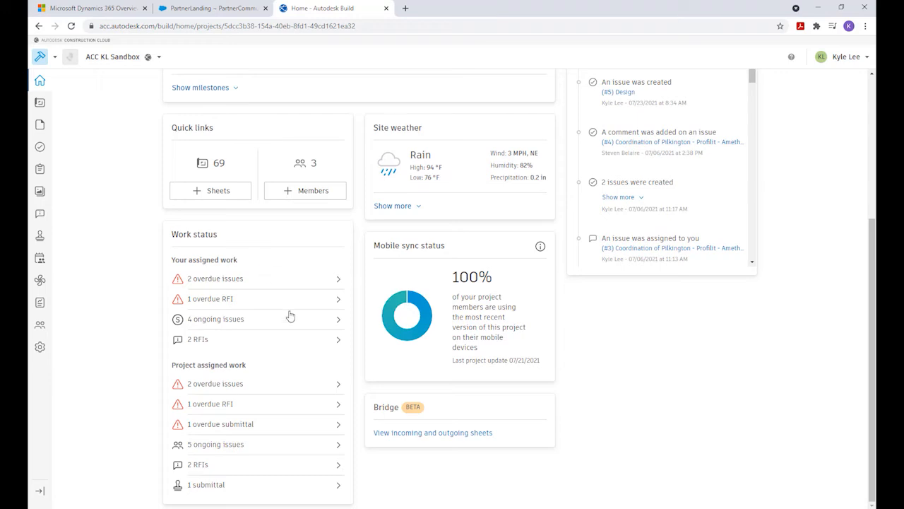
mouse_move(279, 367)
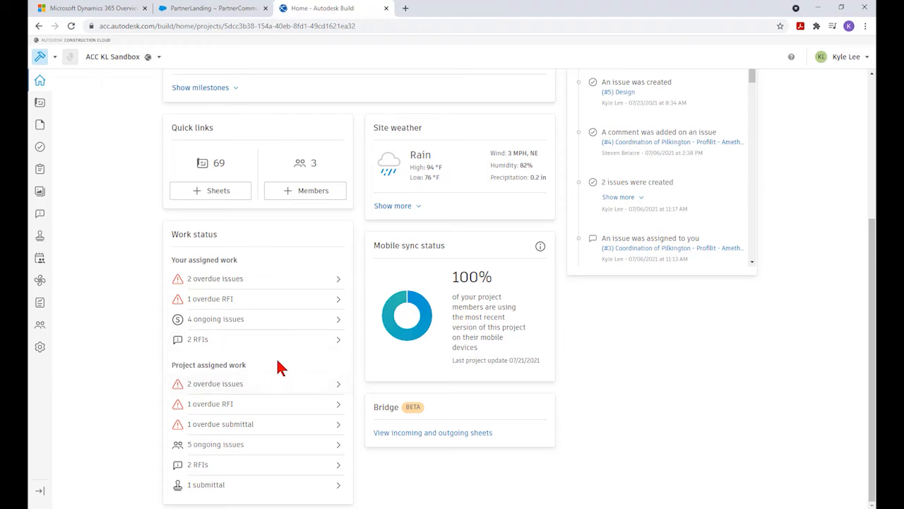
mouse_move(332, 372)
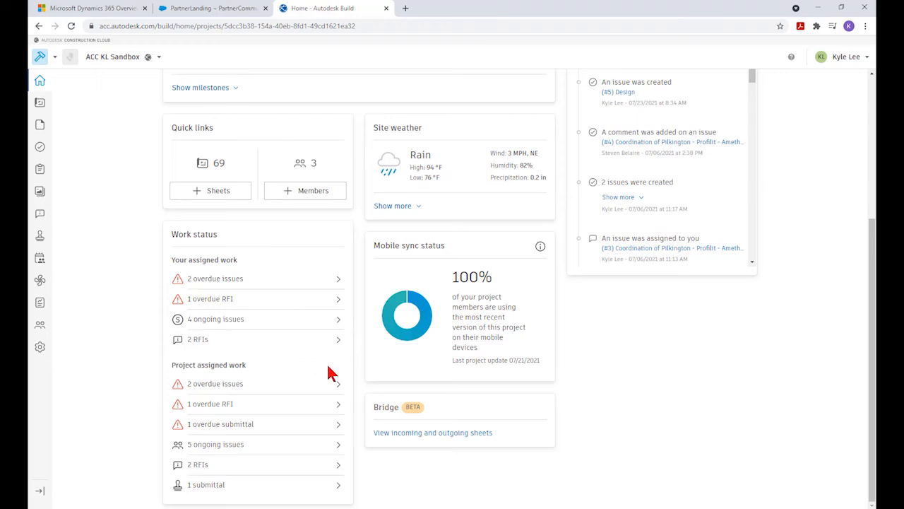
mouse_move(308, 385)
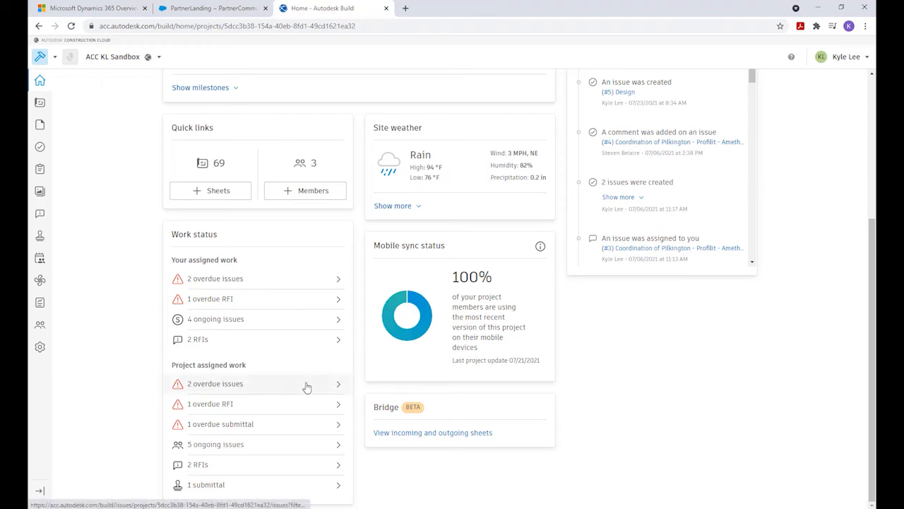
mouse_move(280, 296)
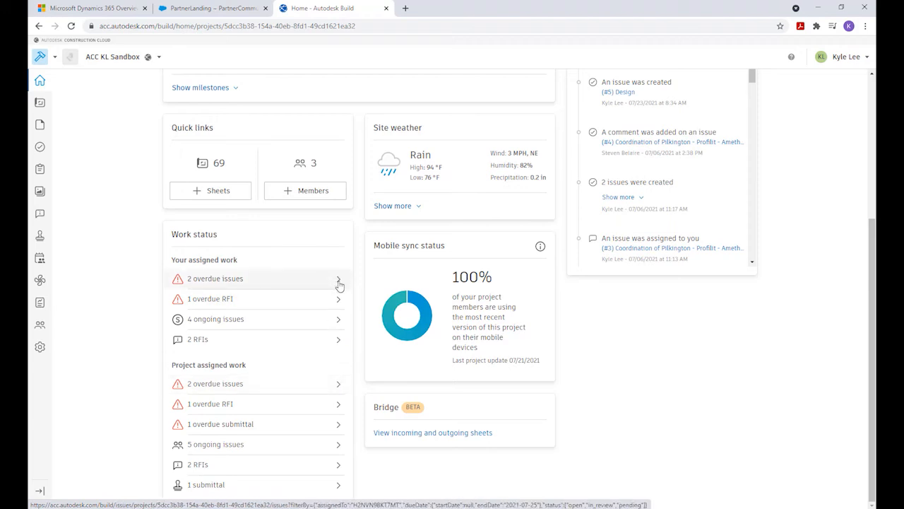
mouse_move(263, 279)
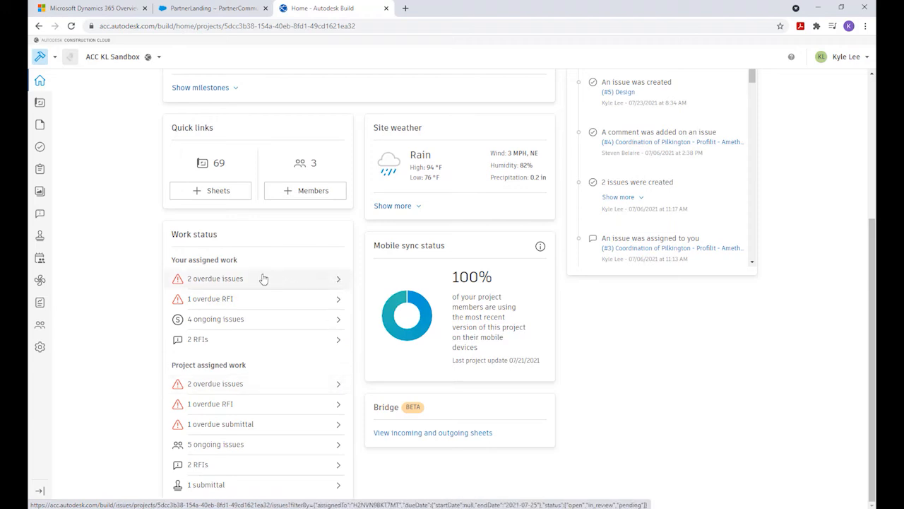
mouse_move(266, 280)
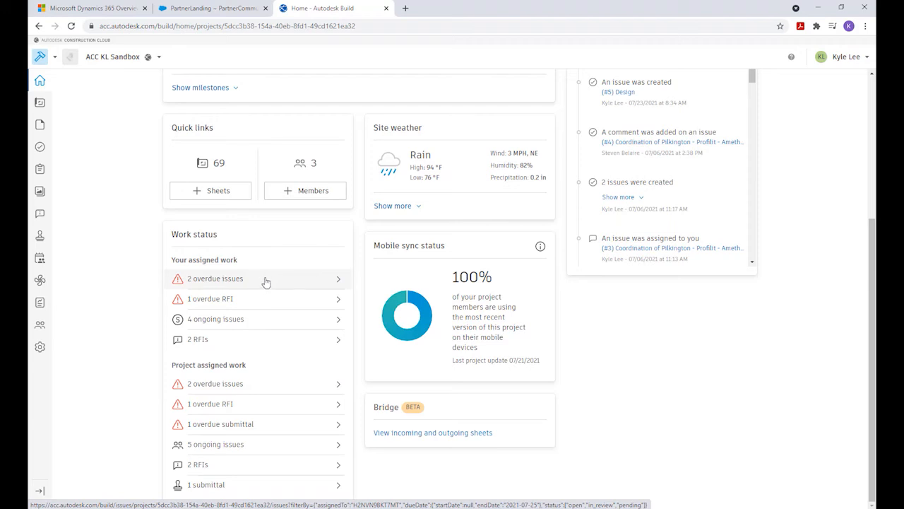
mouse_move(278, 281)
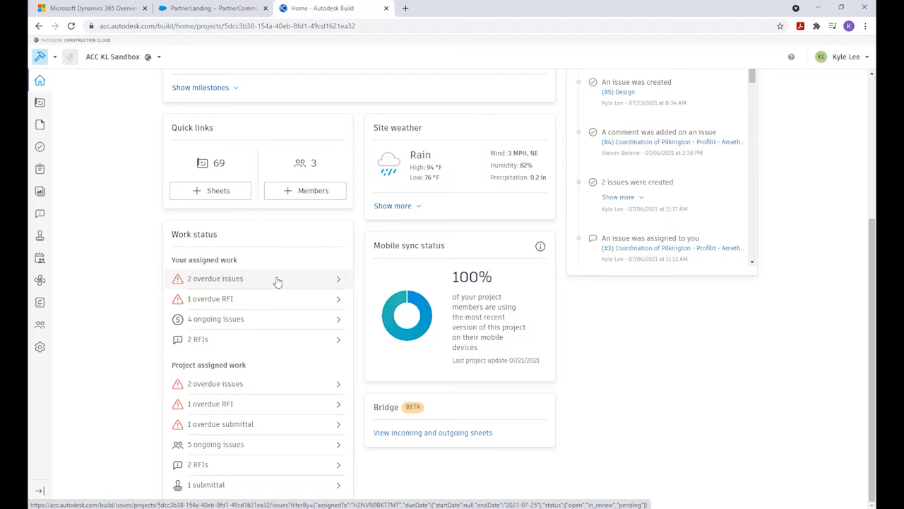
mouse_move(364, 247)
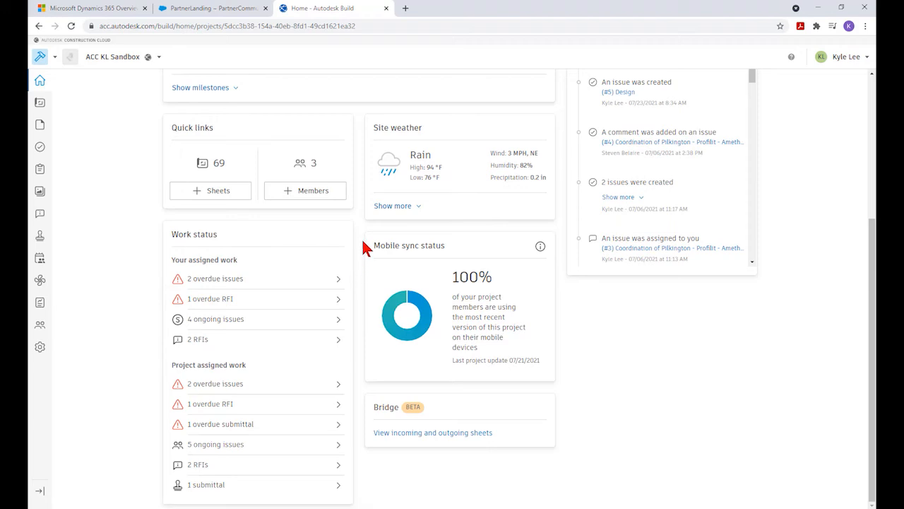
mouse_move(425, 237)
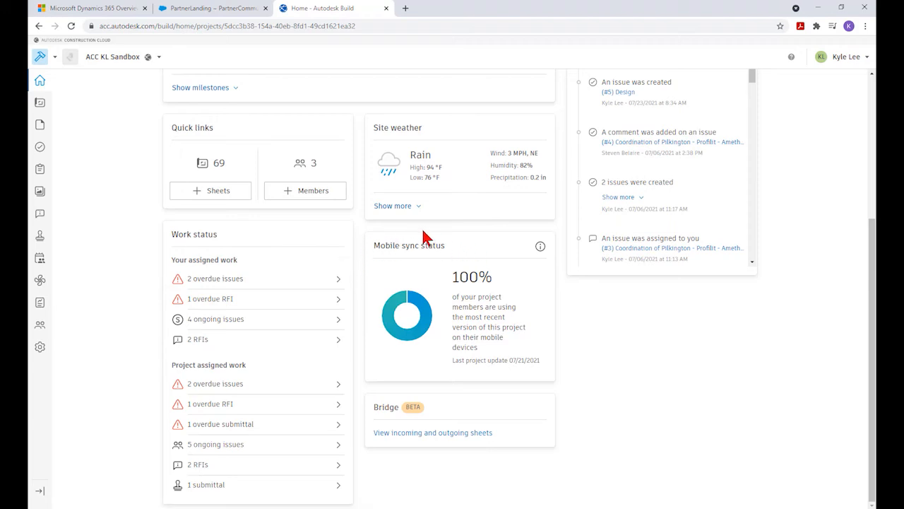
mouse_move(498, 259)
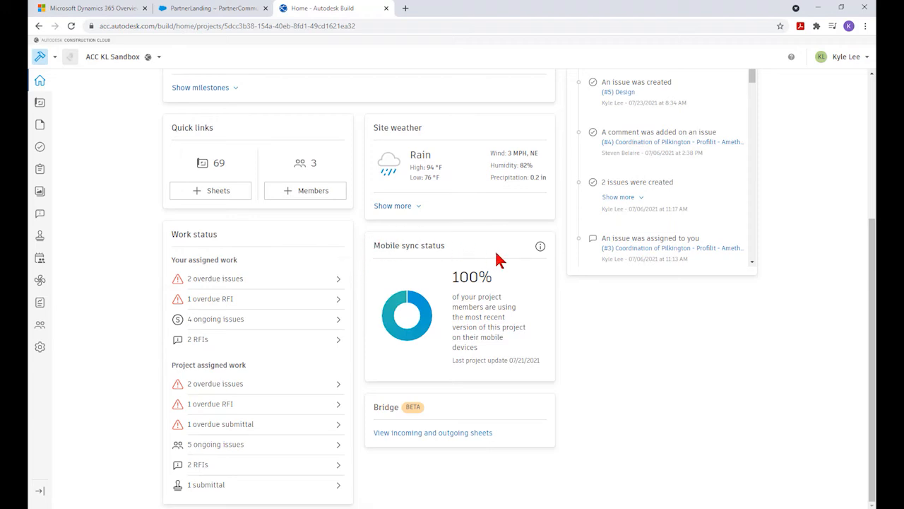
mouse_move(510, 249)
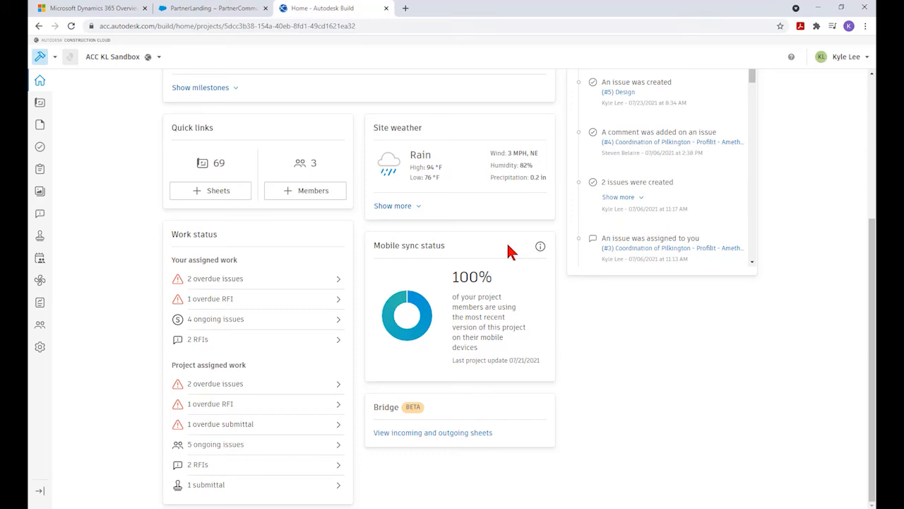
mouse_move(531, 293)
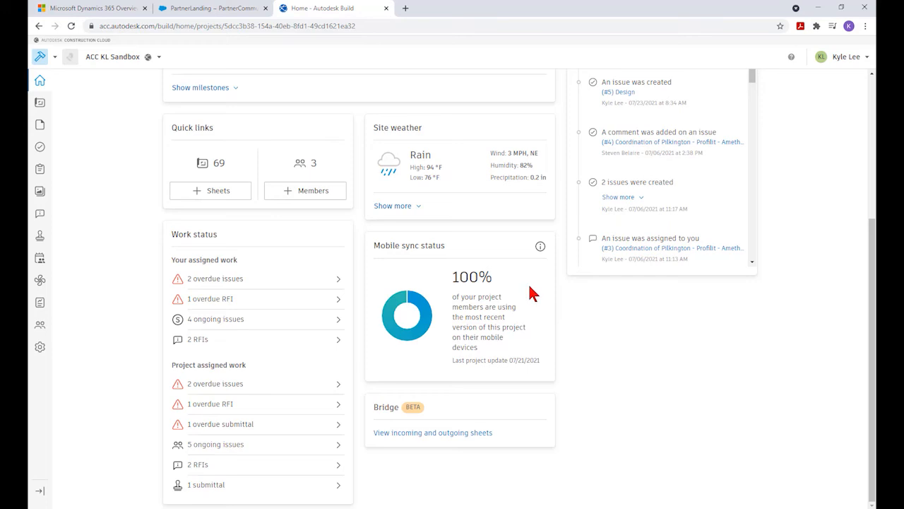
mouse_move(543, 332)
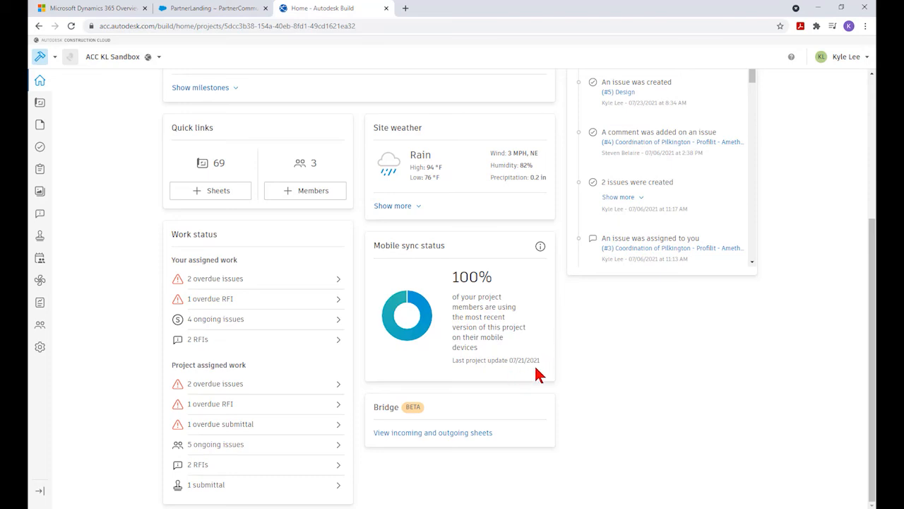
mouse_move(619, 394)
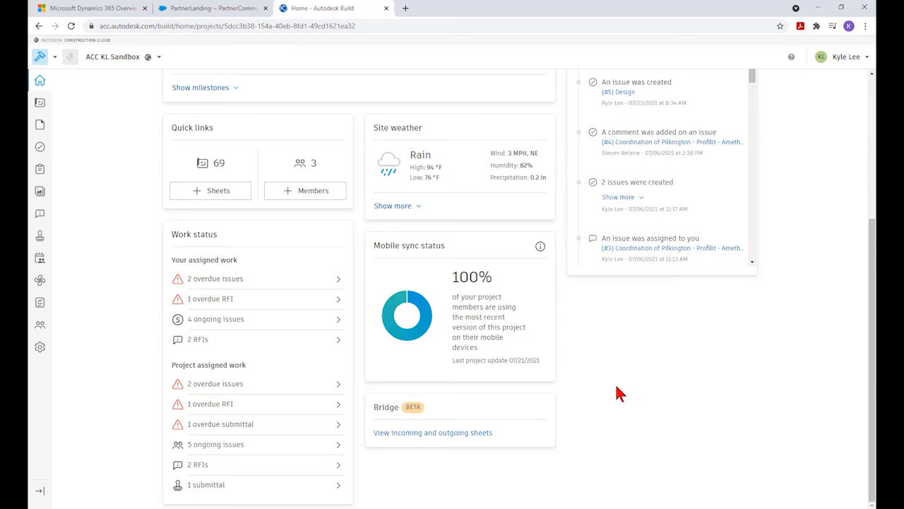
mouse_move(611, 408)
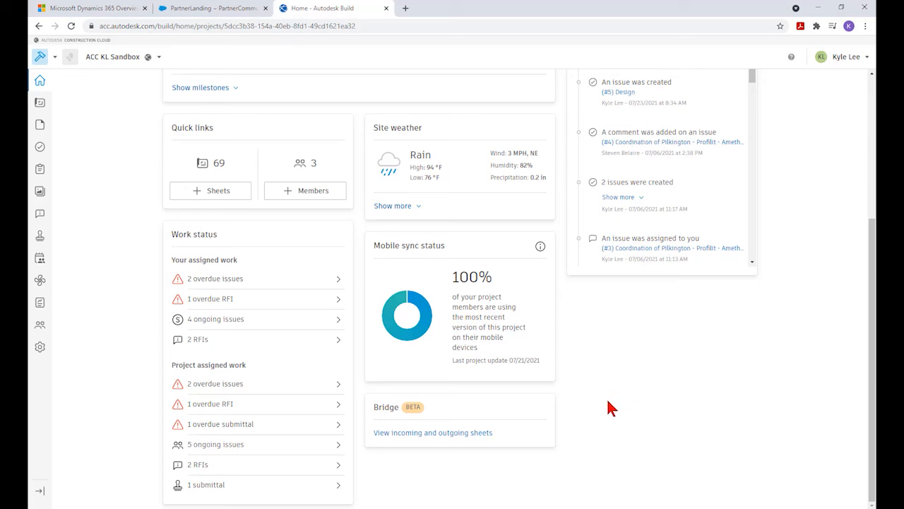
mouse_move(385, 459)
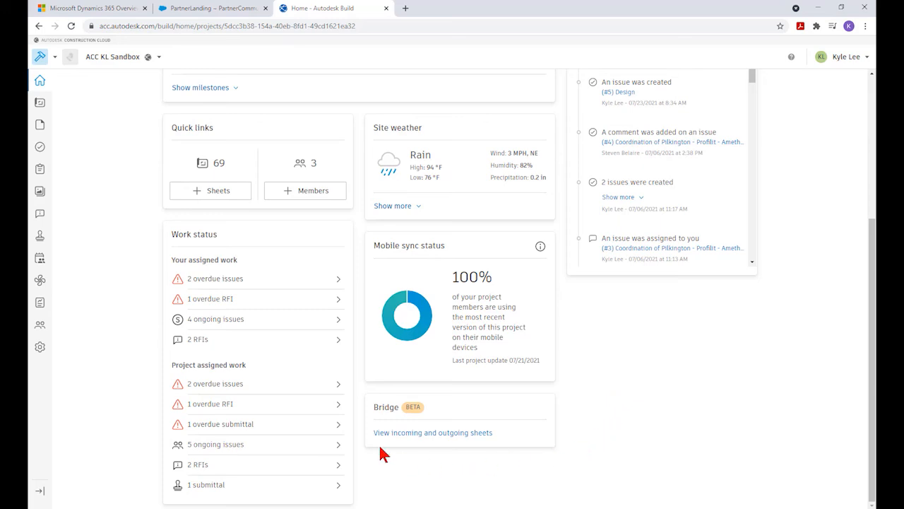
mouse_move(422, 397)
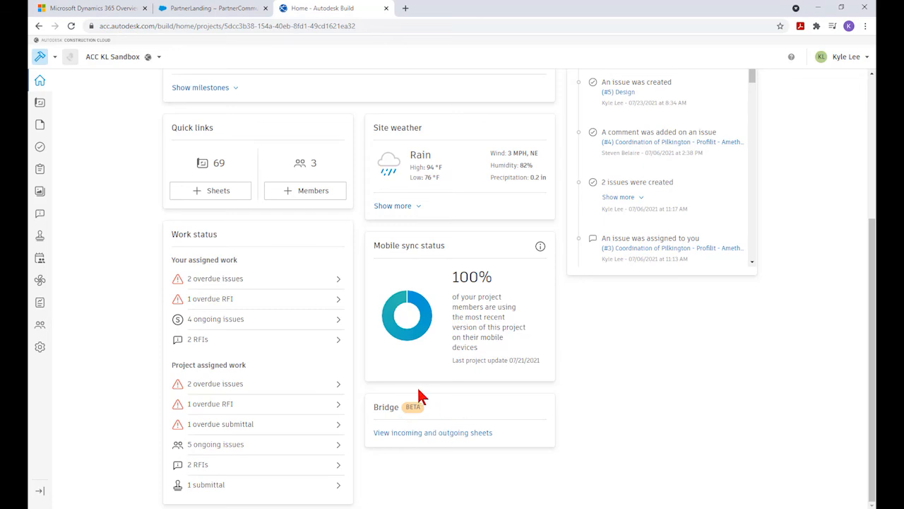
mouse_move(575, 417)
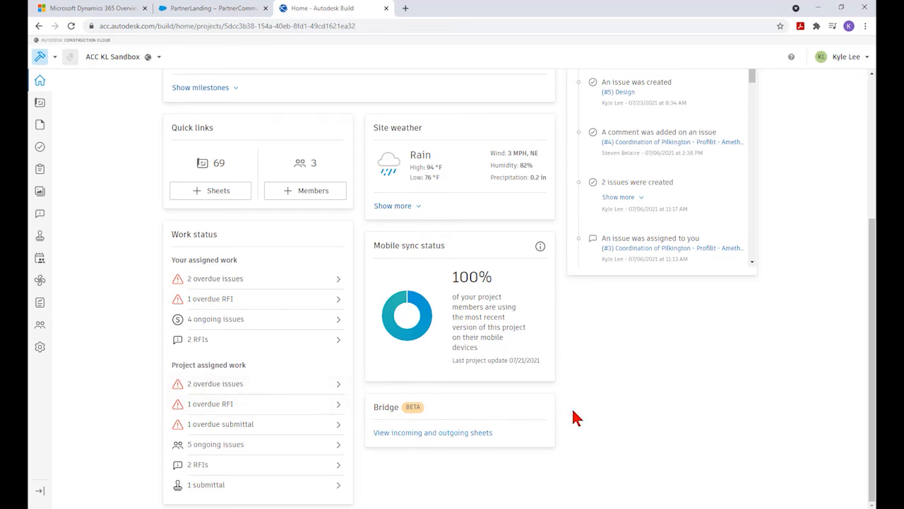
mouse_move(542, 426)
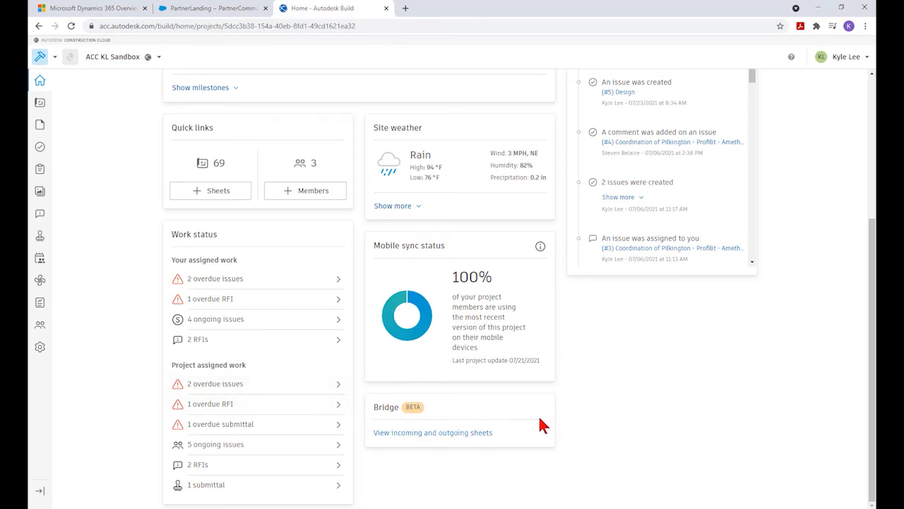
mouse_move(586, 422)
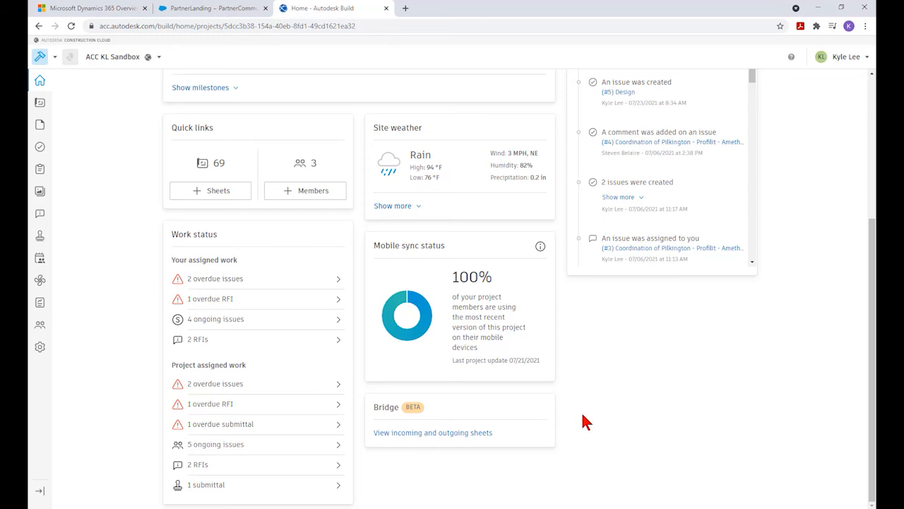
mouse_move(574, 421)
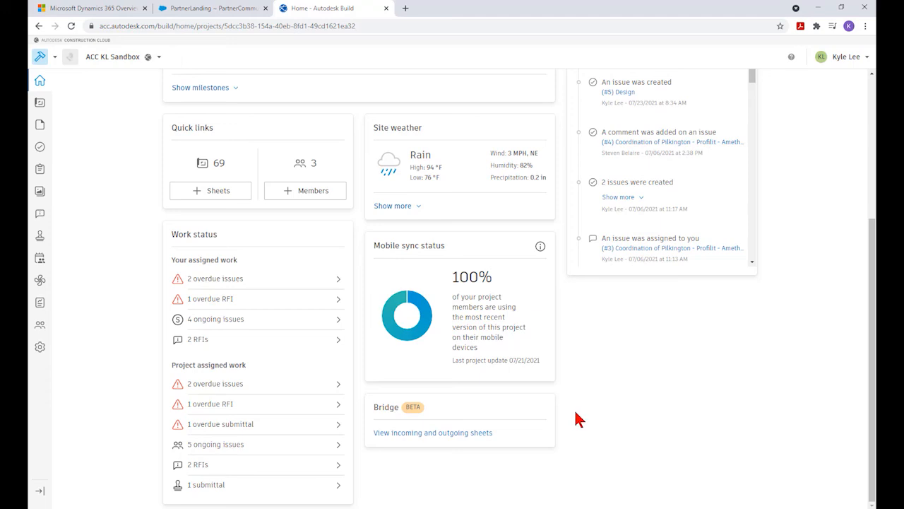
mouse_move(586, 424)
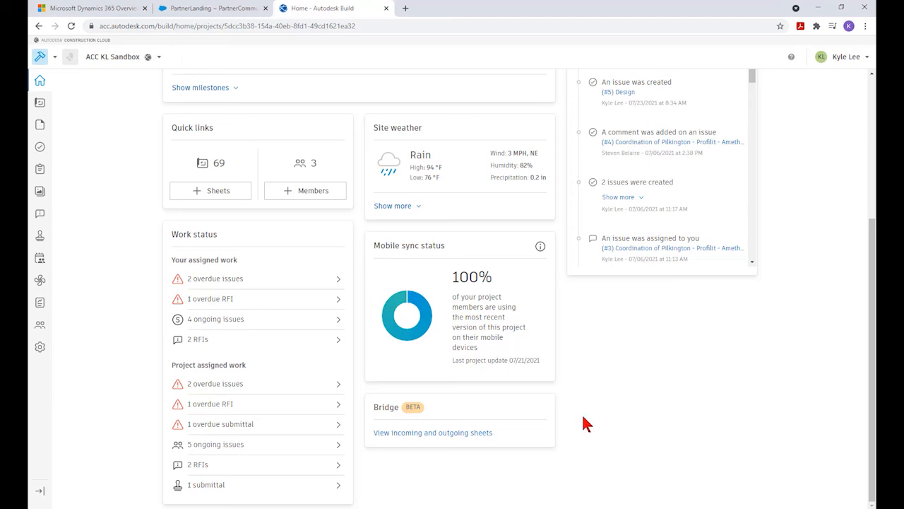
mouse_move(581, 429)
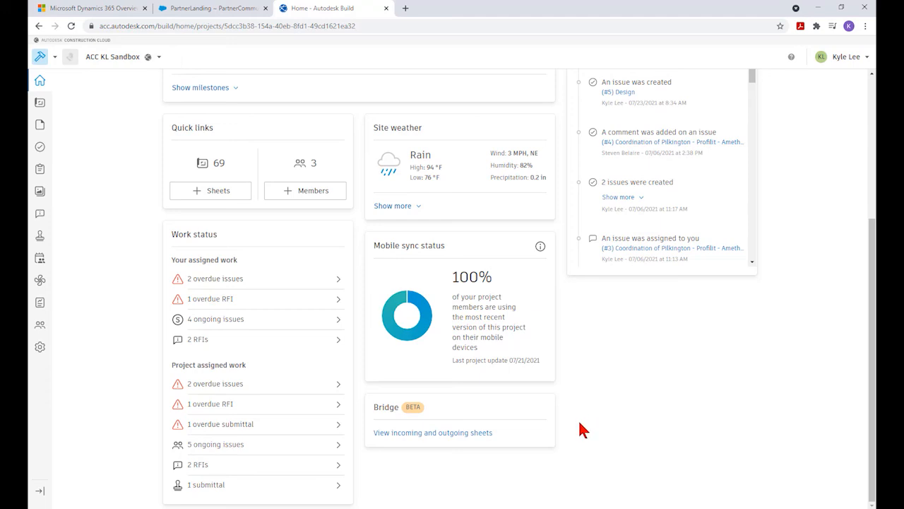
mouse_move(582, 429)
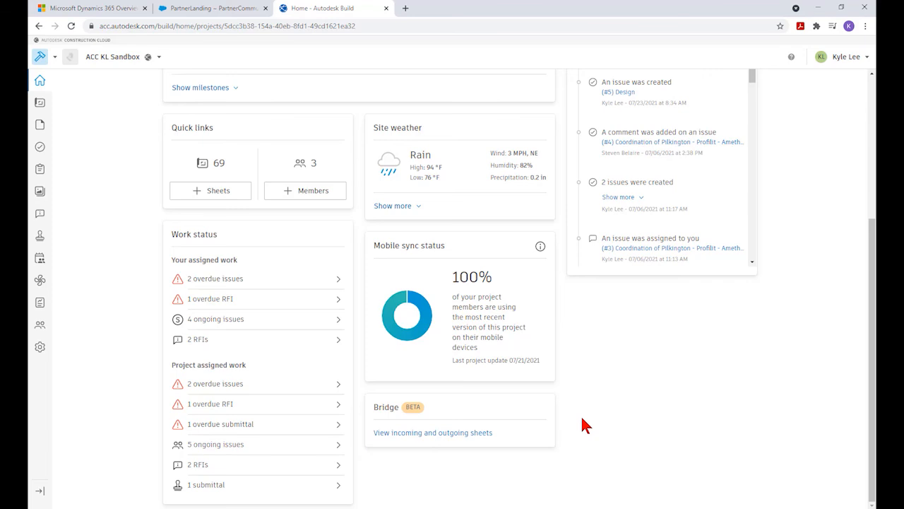
mouse_move(583, 426)
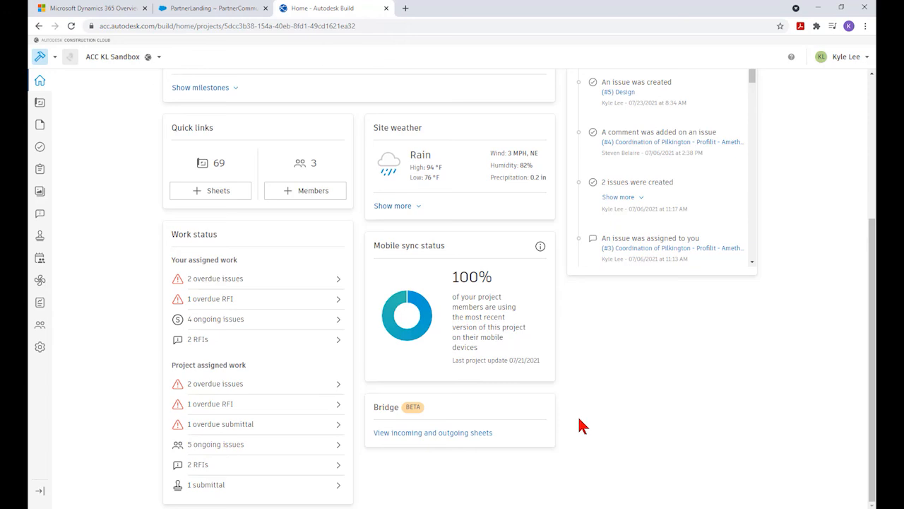
mouse_move(586, 426)
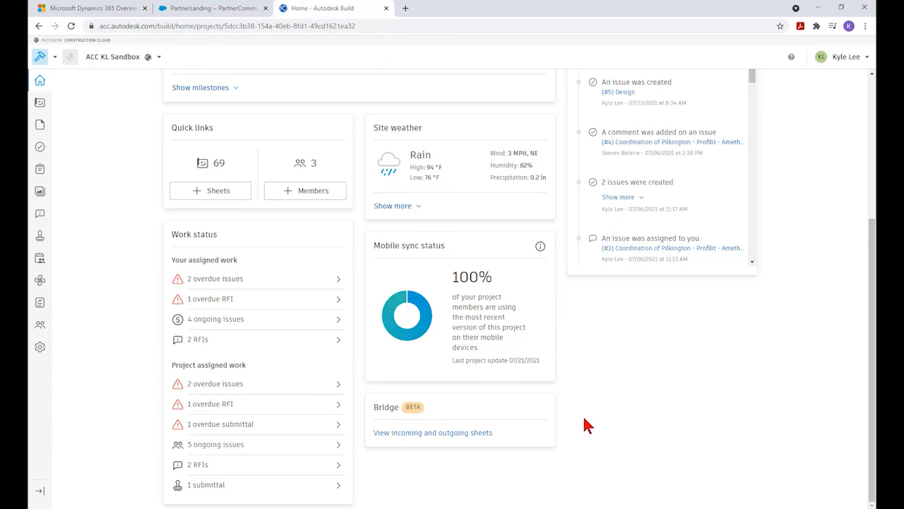
mouse_move(573, 428)
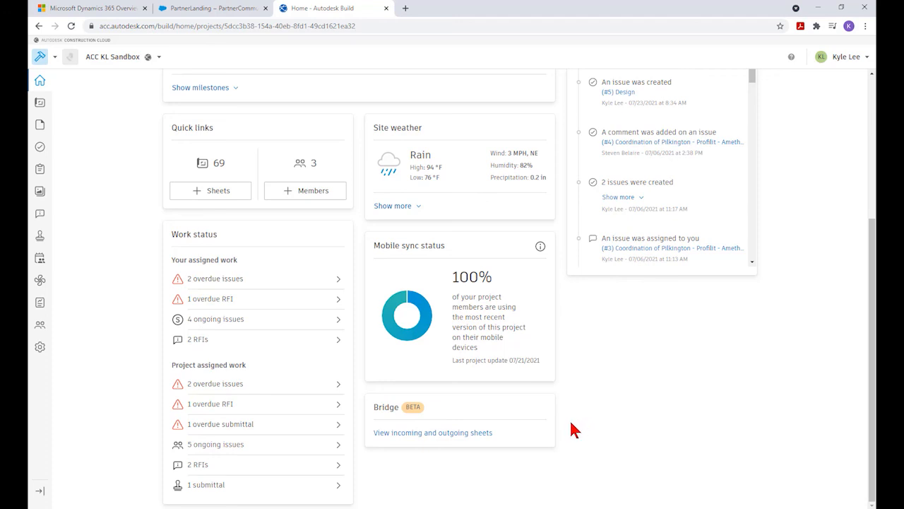
mouse_move(569, 424)
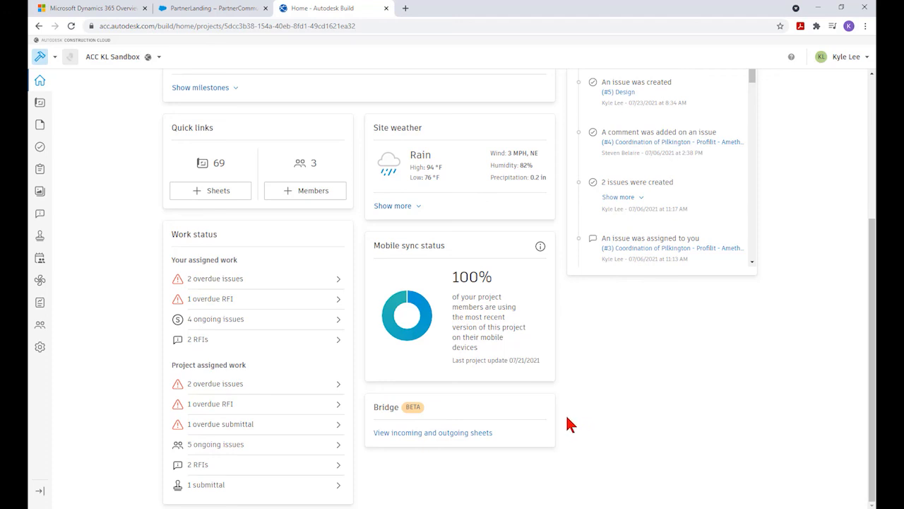
mouse_move(575, 422)
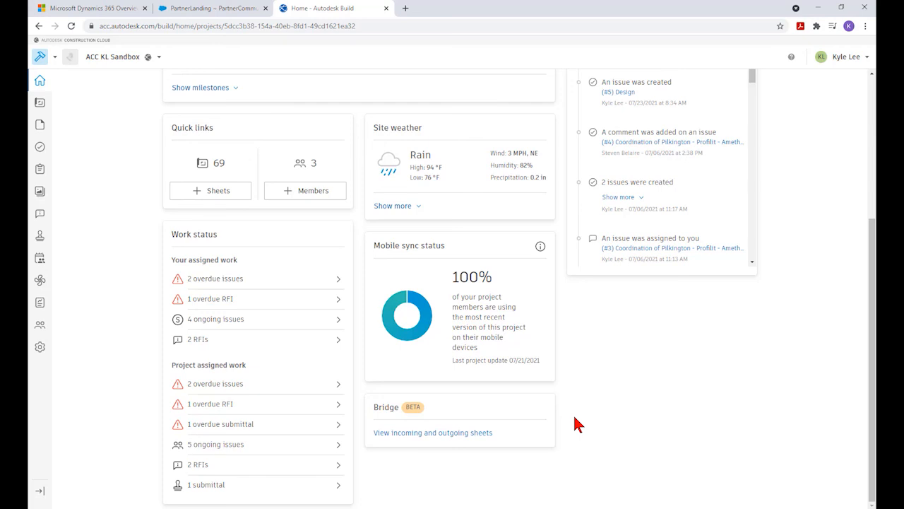
mouse_move(587, 423)
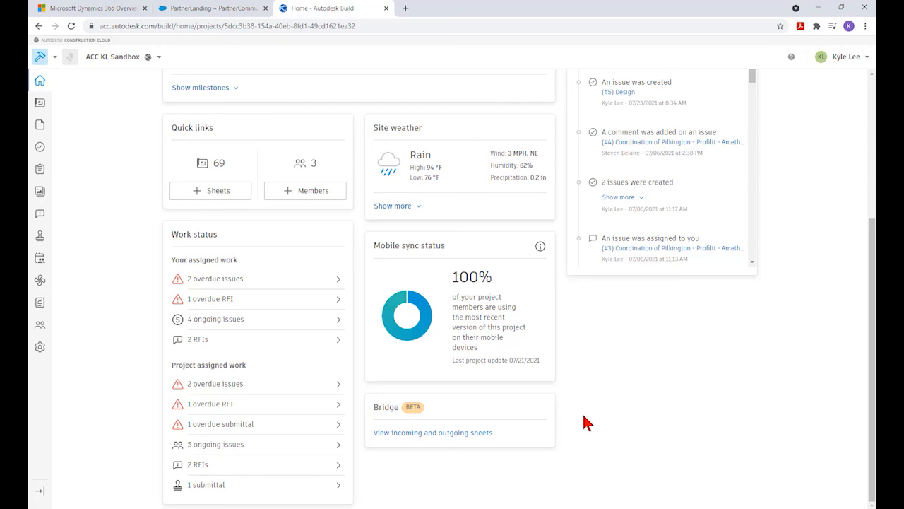
mouse_move(597, 421)
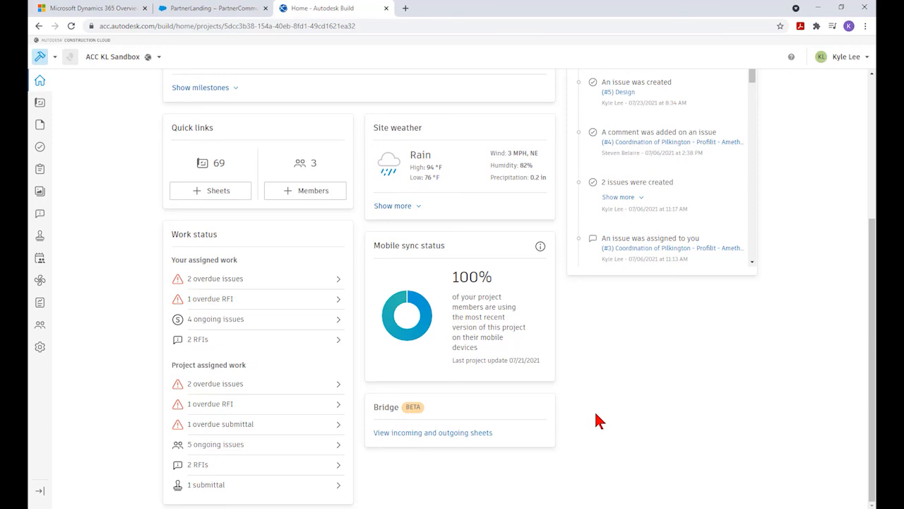
mouse_move(611, 425)
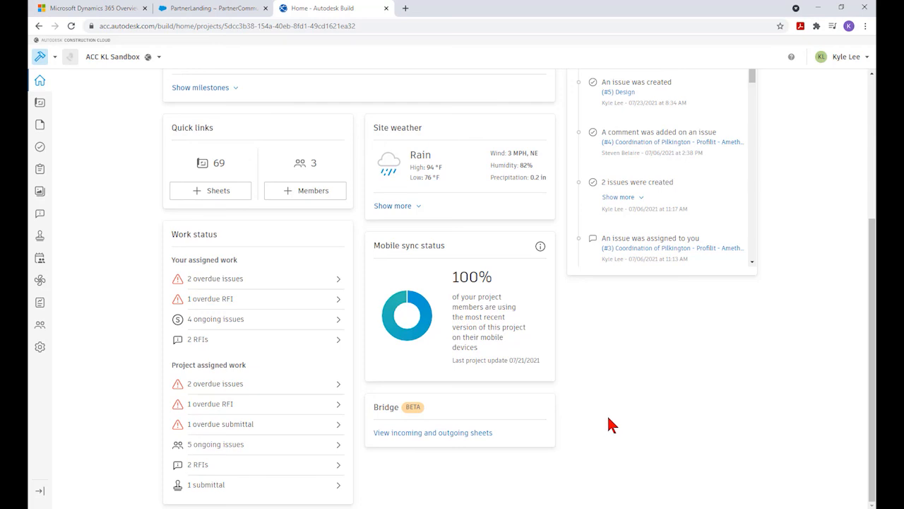
mouse_move(614, 430)
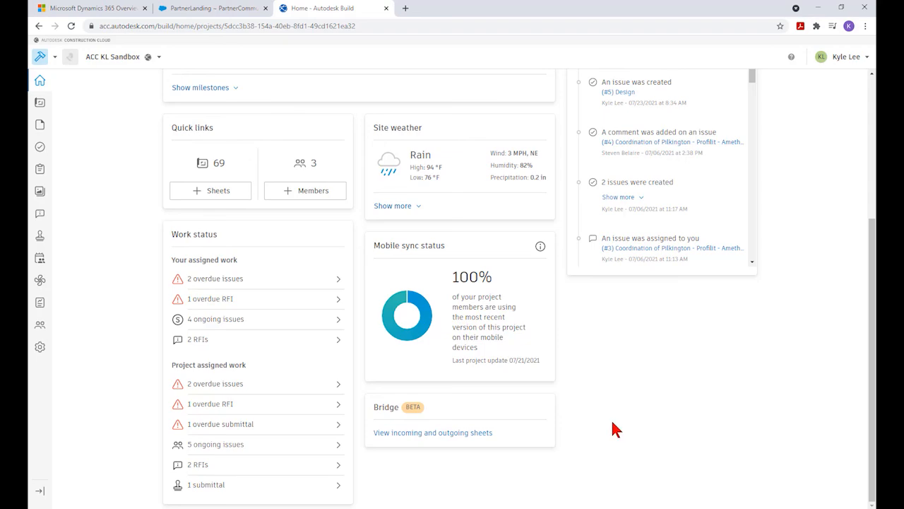